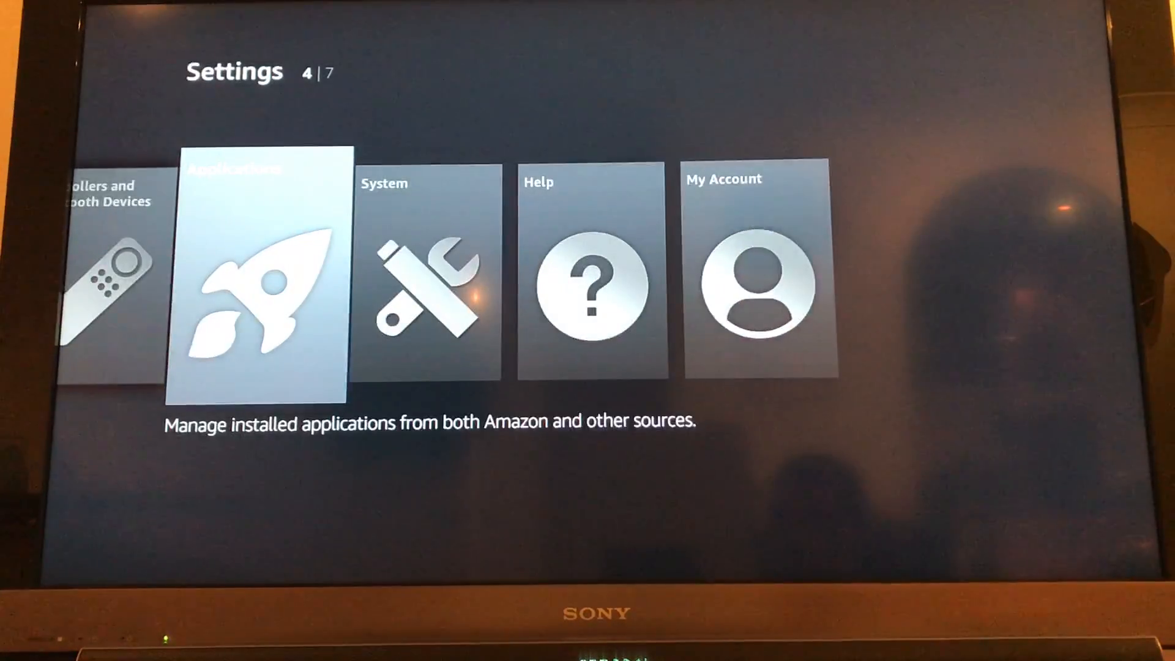
Step: Go into Settings > System and reach Developer Options
left_click(258, 270)
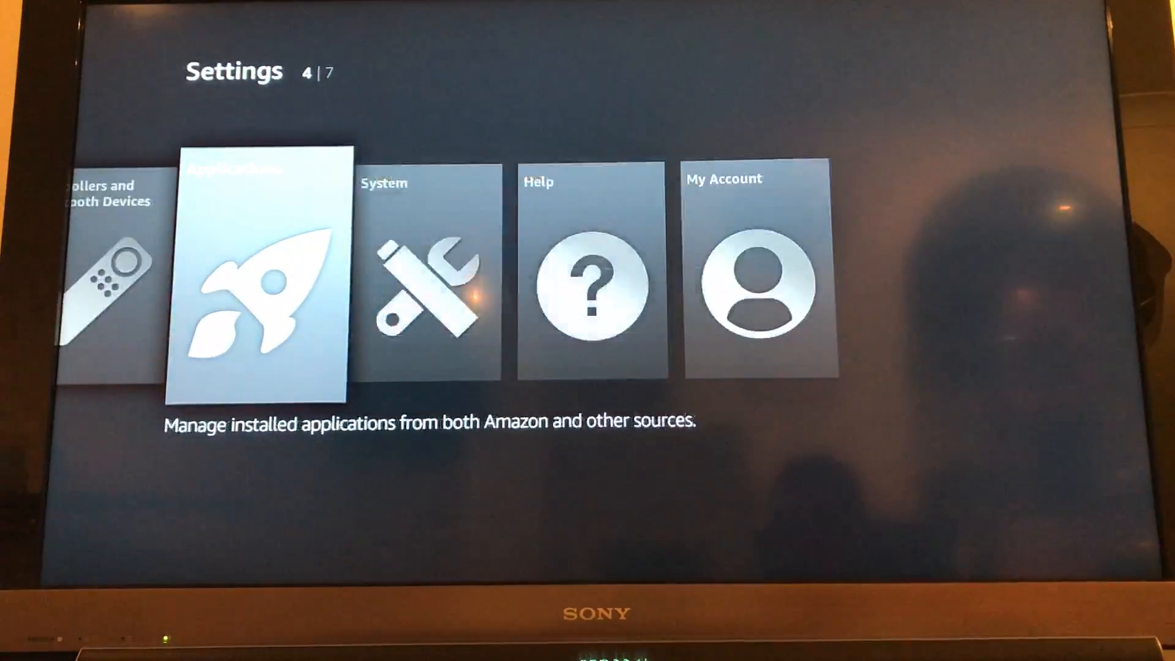
key("Right")
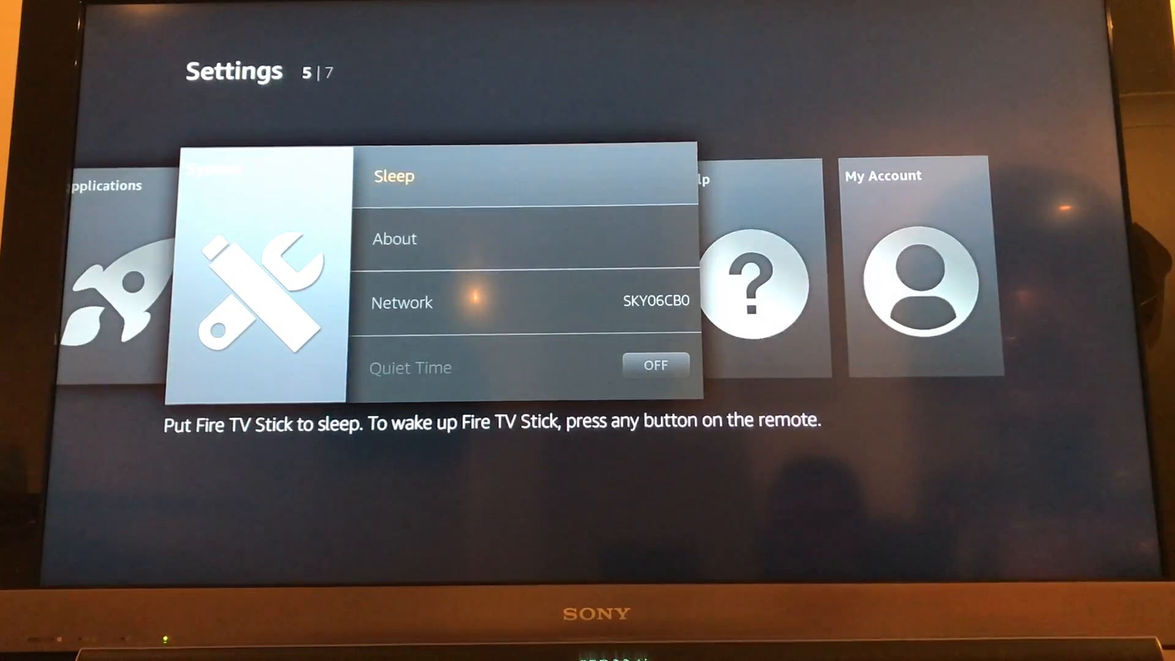
scroll("down", 3)
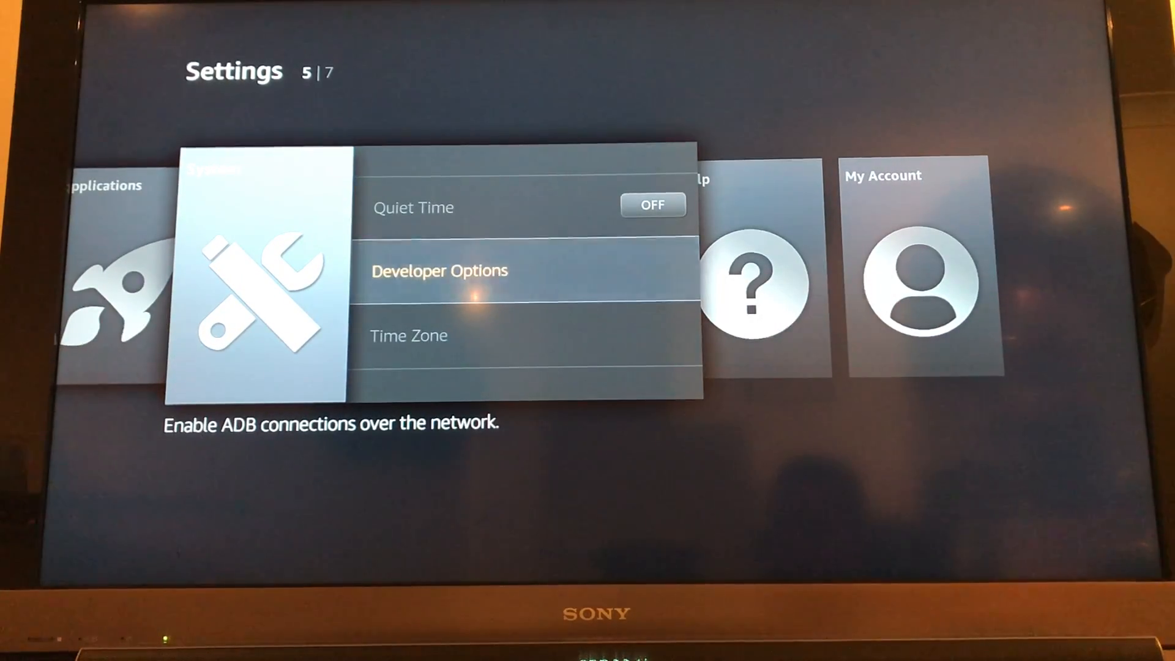
left_click(439, 271)
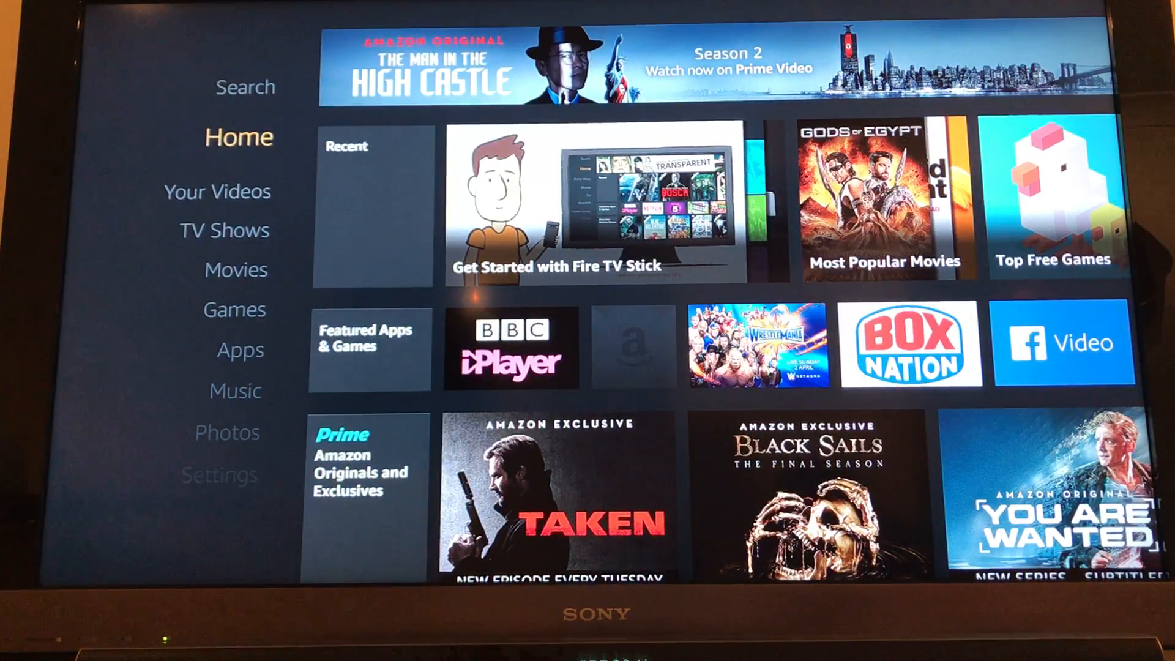
Step: Search 'Es Explore' and select the ES File Explorer File Manager result
left_click(246, 87)
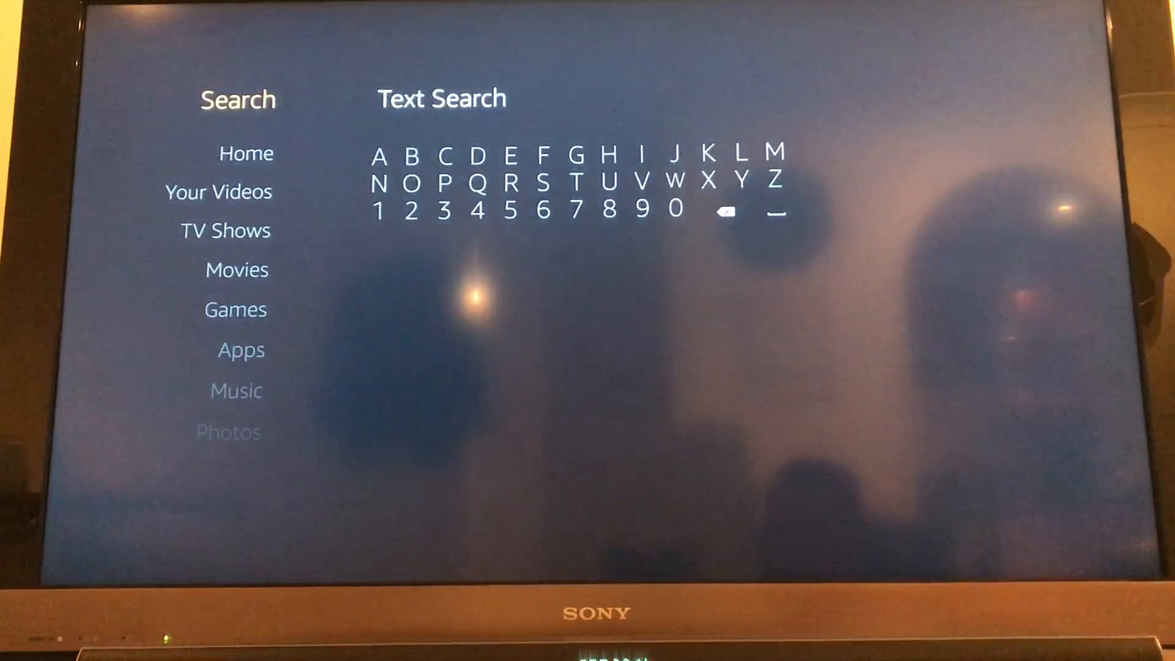
left_click(511, 156)
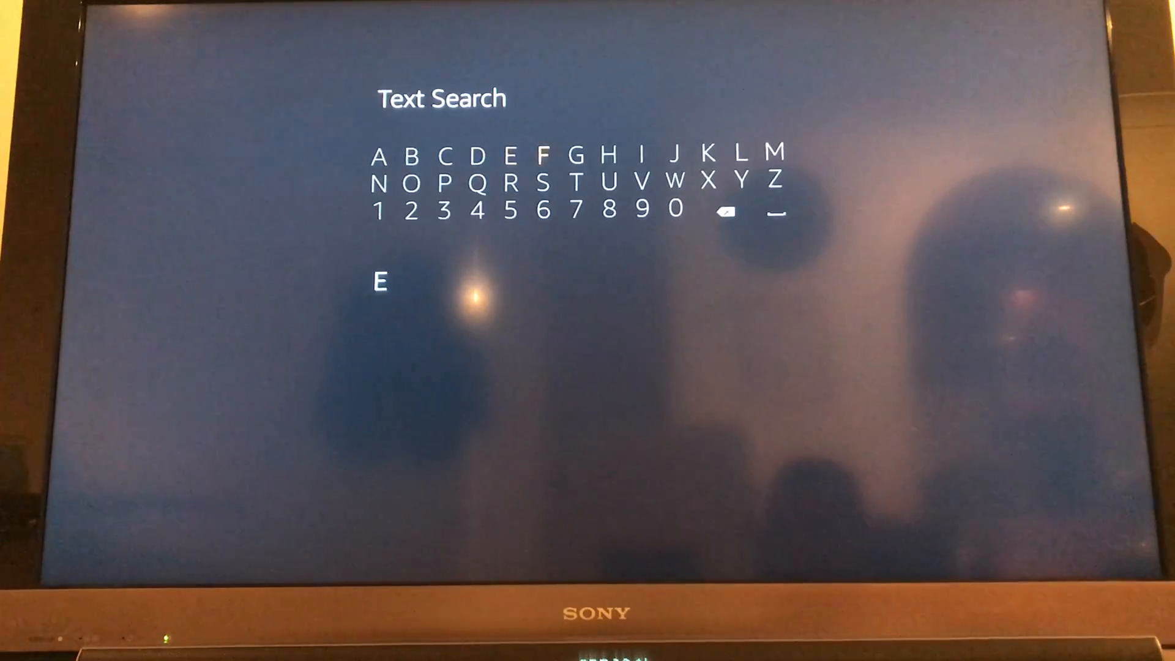
left_click(541, 183)
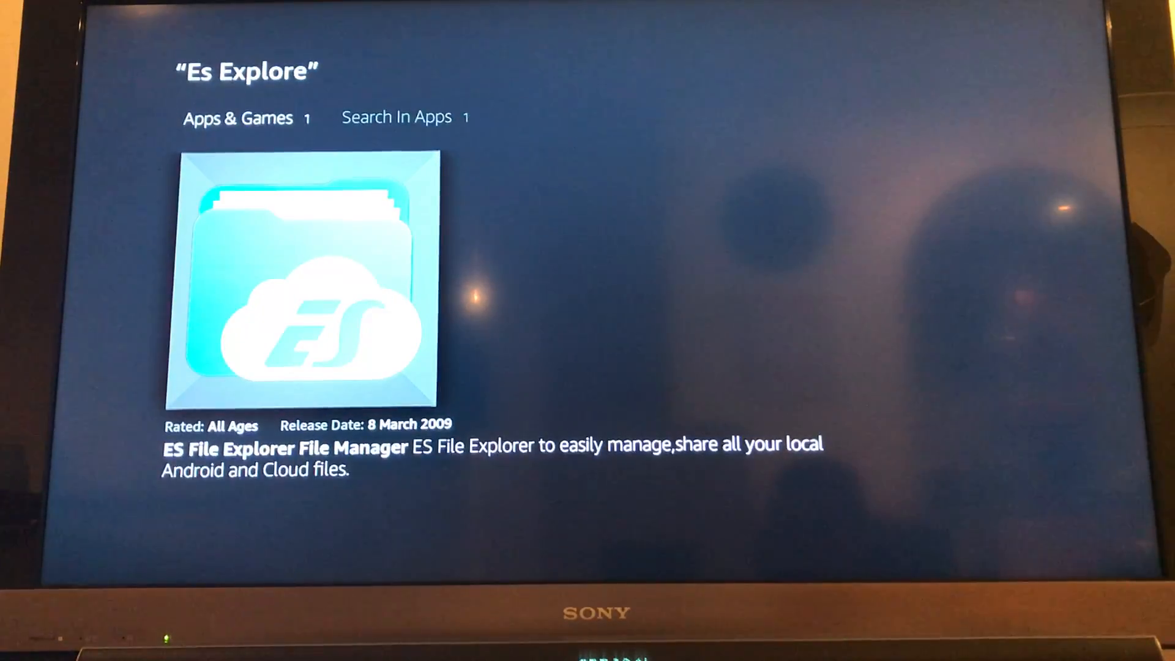
left_click(307, 278)
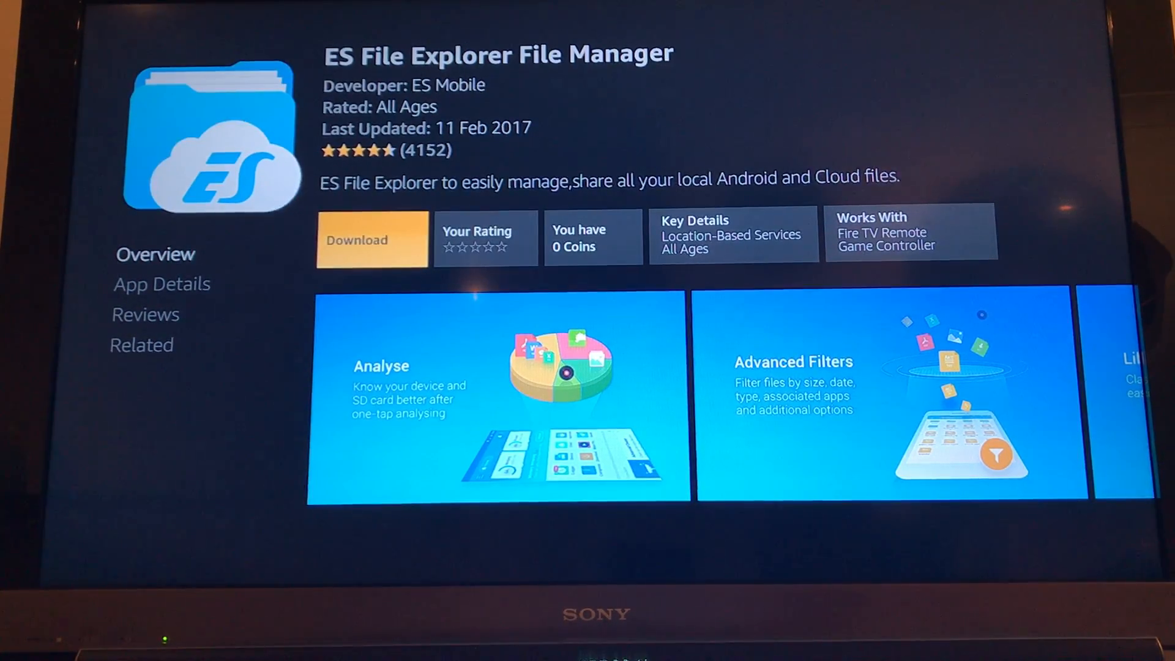
Step: Download ES File Explorer File Manager and wait for it to install
left_click(372, 240)
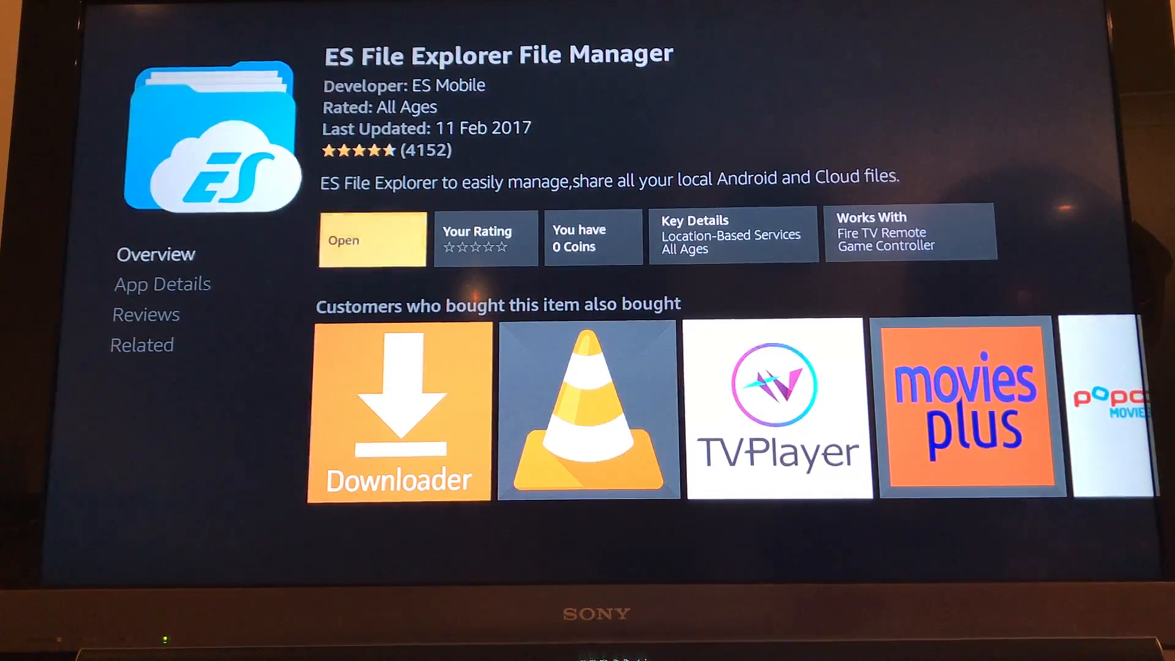
Step: Launch ES File Explorer from its store page
left_click(372, 240)
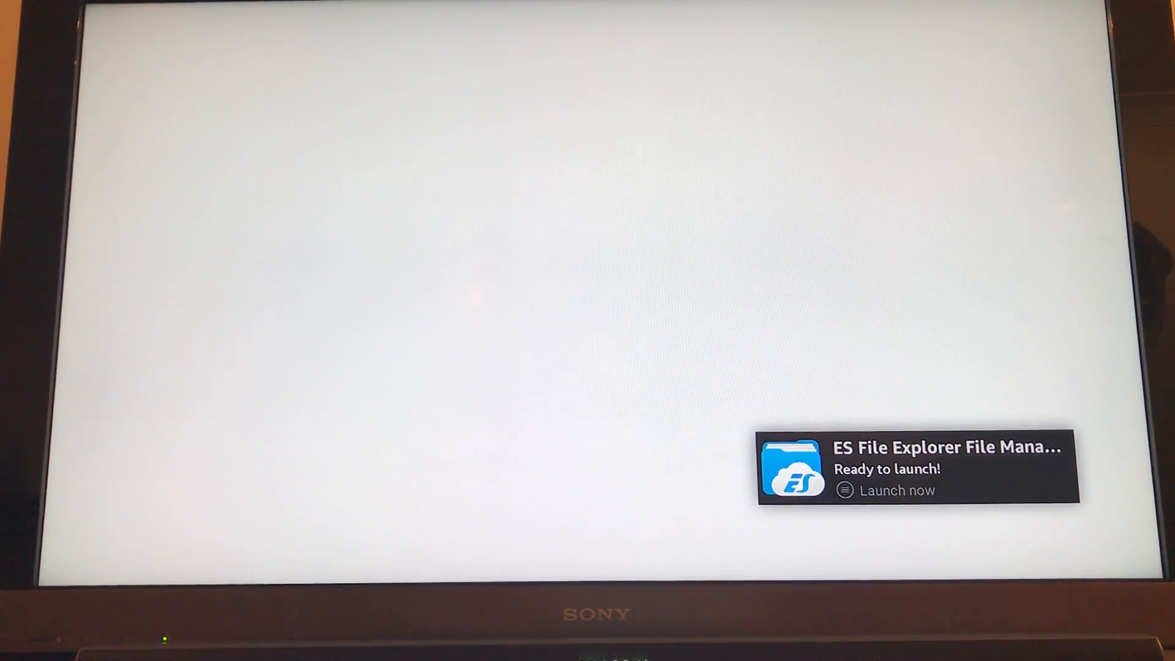
left_click(896, 490)
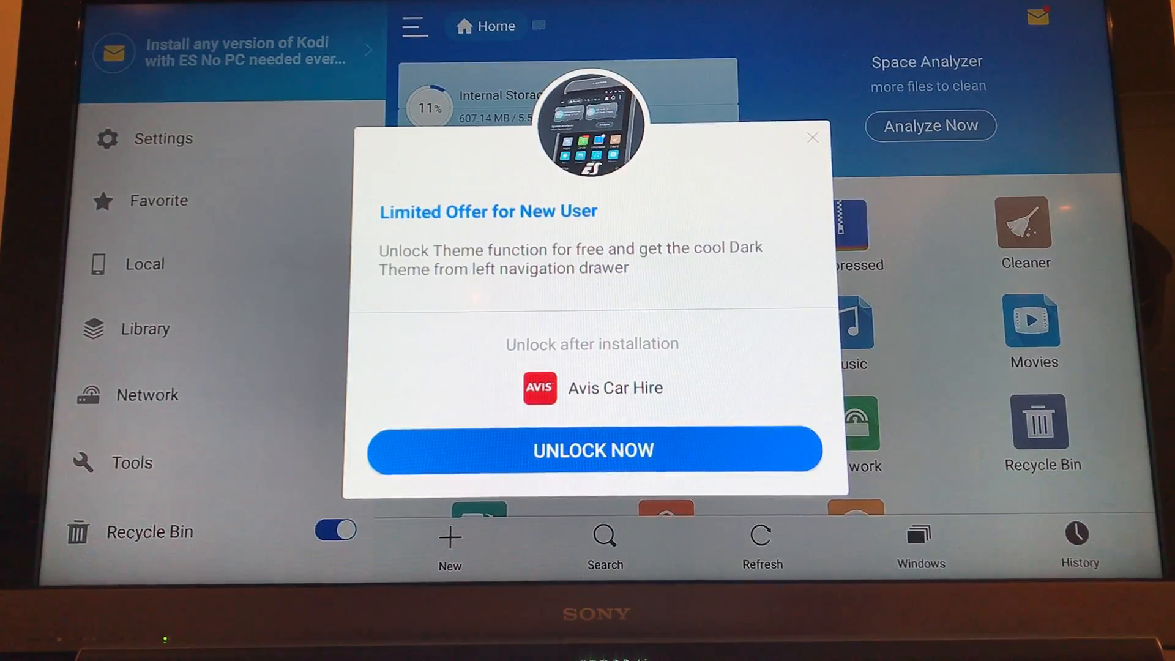
Step: Dismiss the Limited Offer popup and start adding a new Favorite
left_click(813, 138)
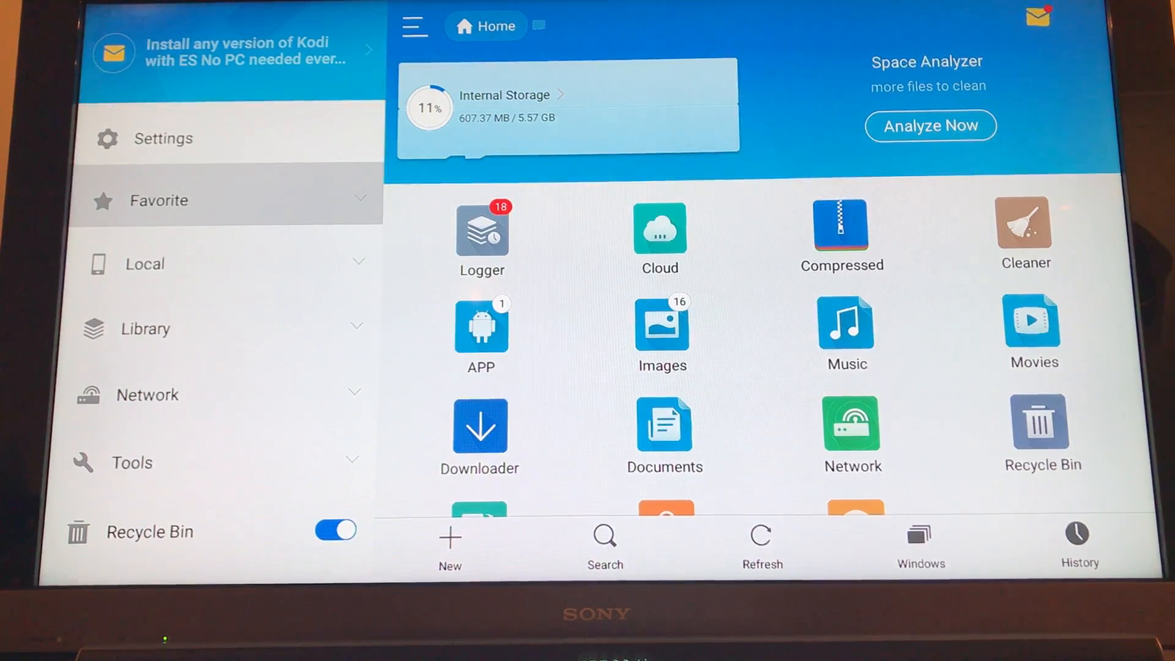
left_click(159, 199)
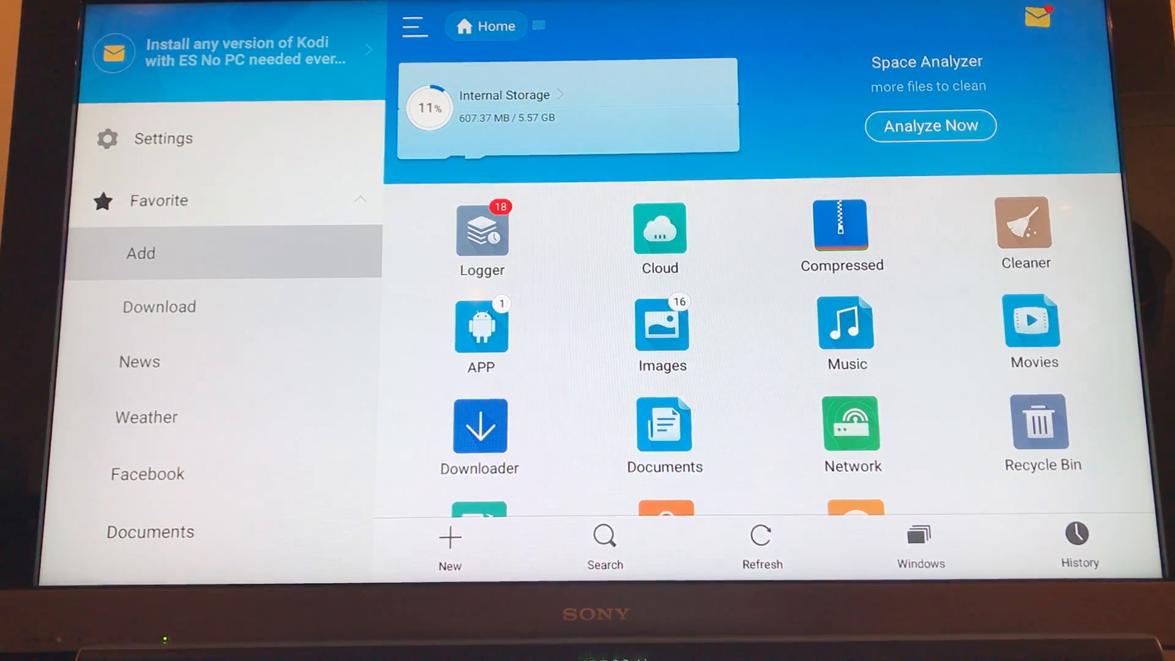
left_click(140, 253)
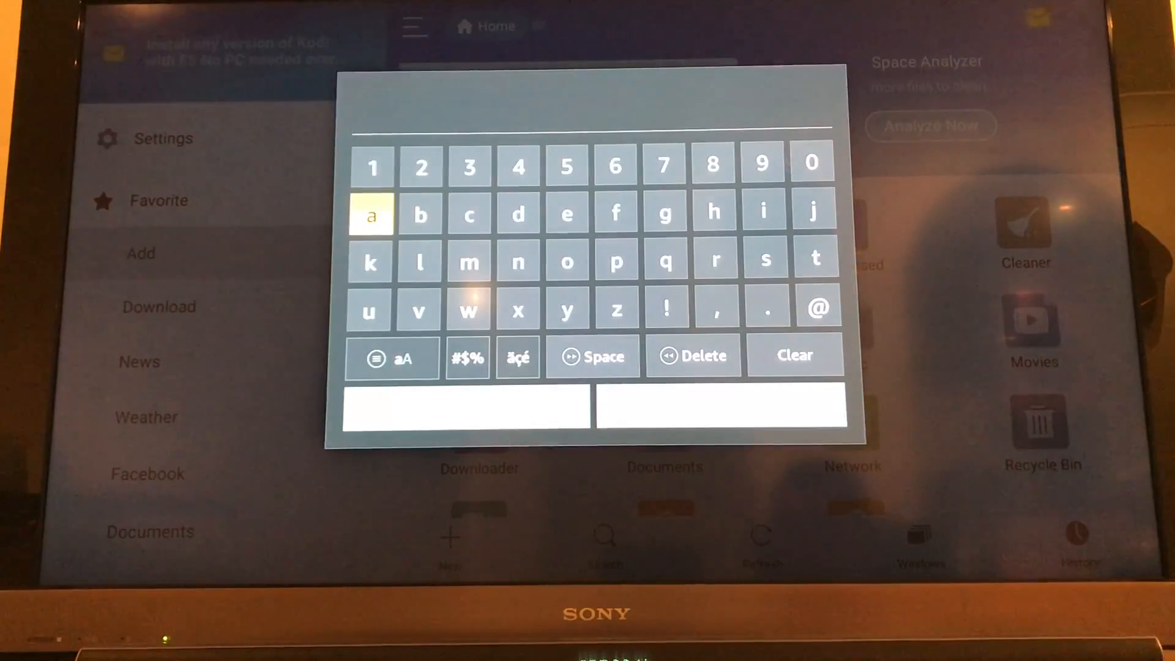
left_click(712, 213)
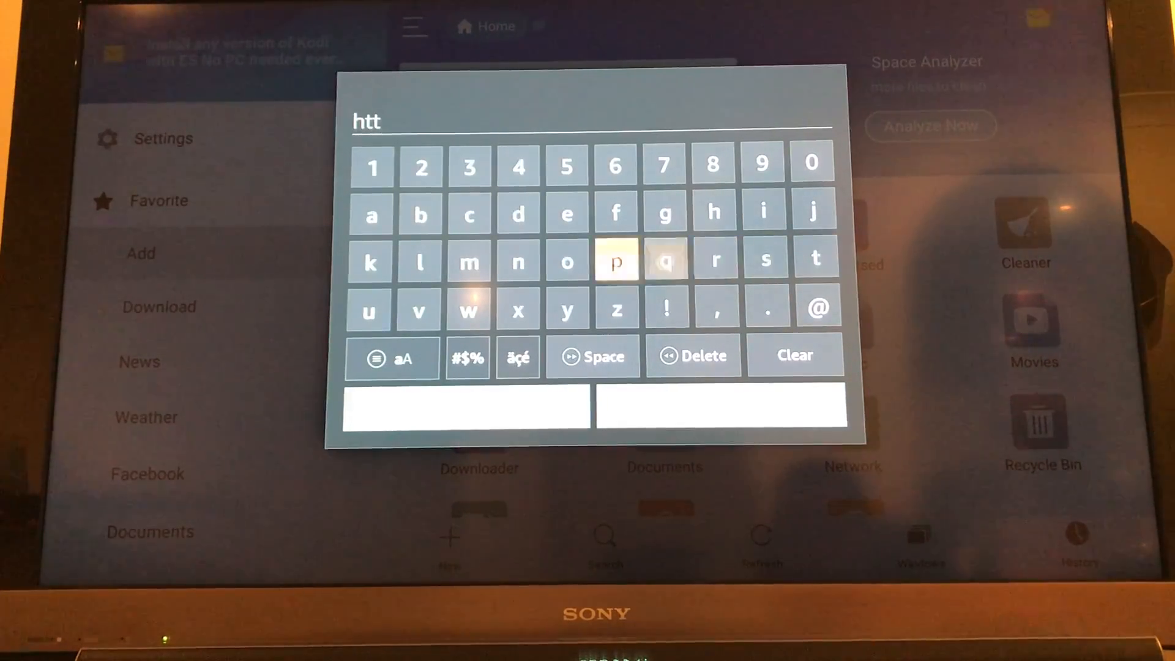
left_click(616, 261)
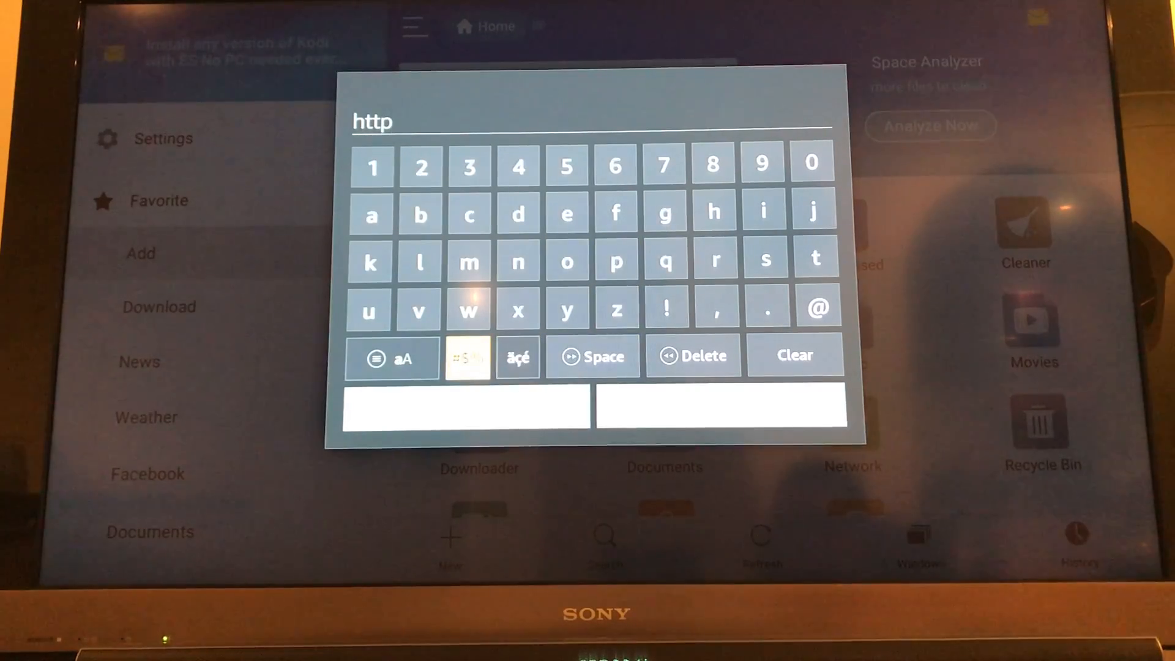
left_click(467, 355)
type("://")
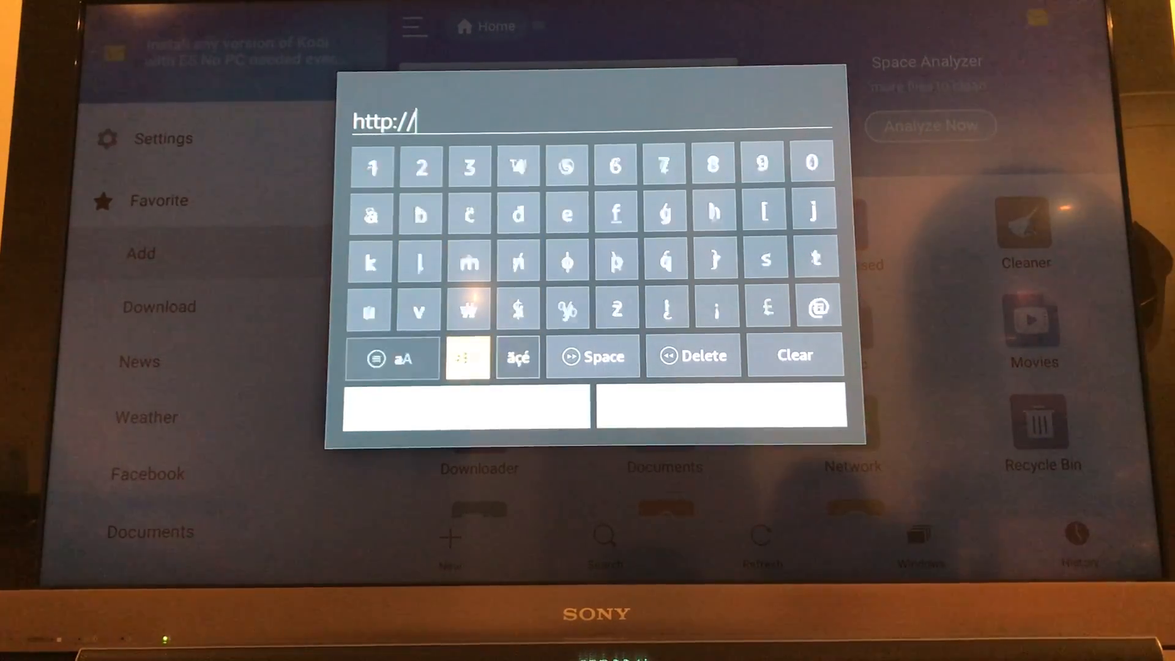
left_click(368, 262)
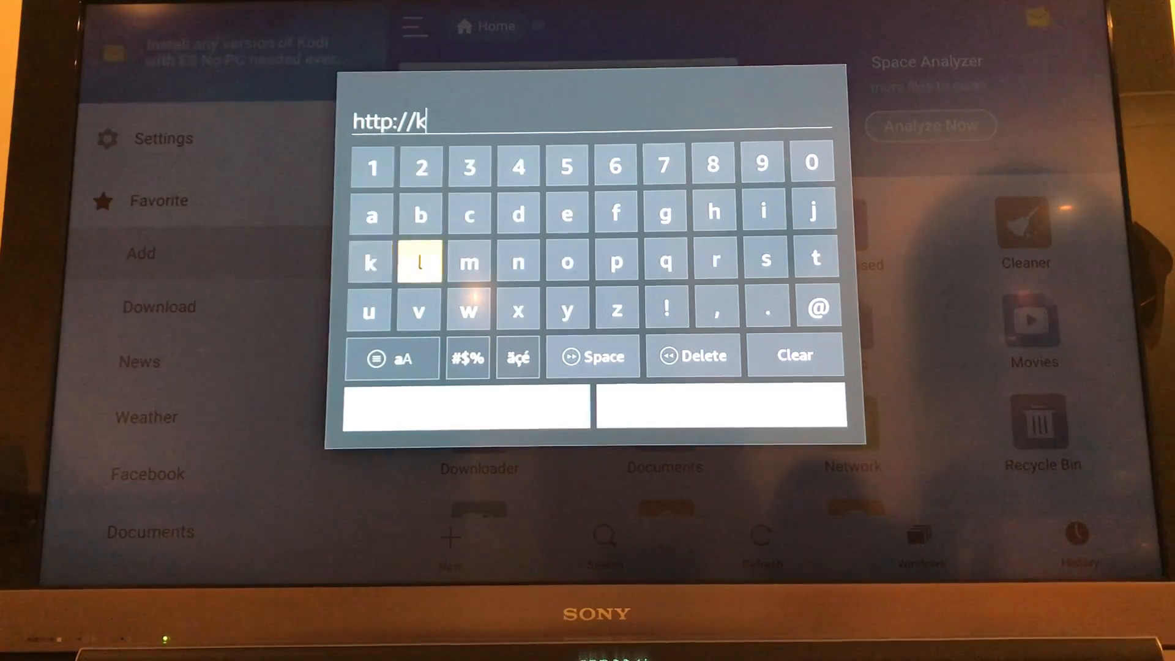
left_click(517, 214)
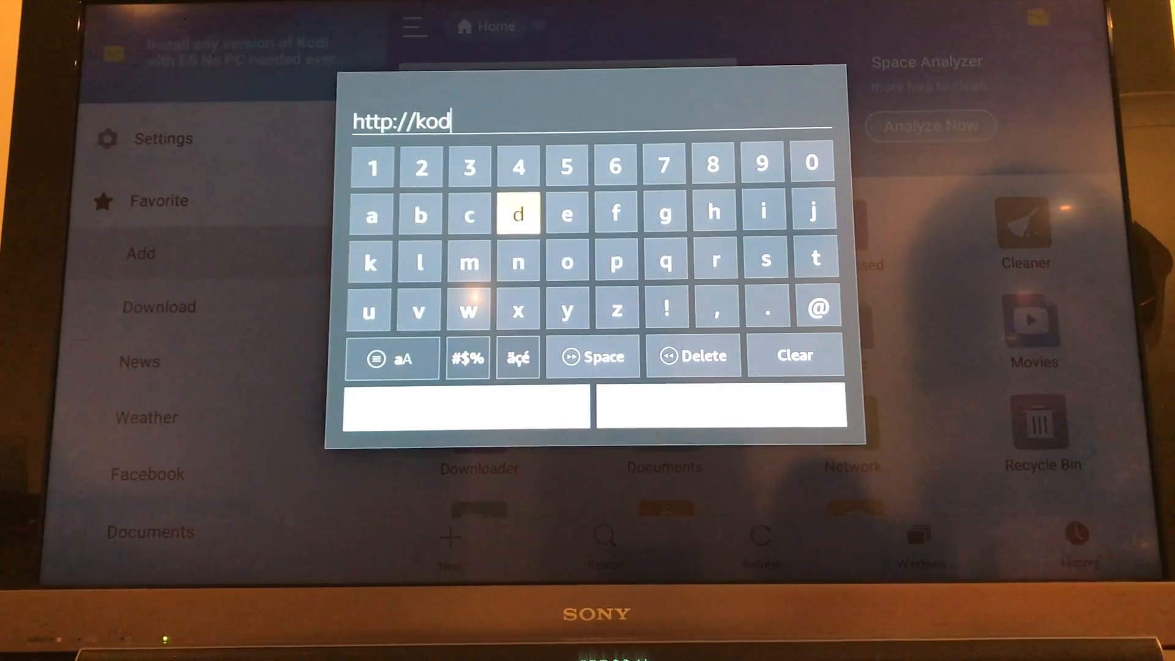
left_click(763, 211)
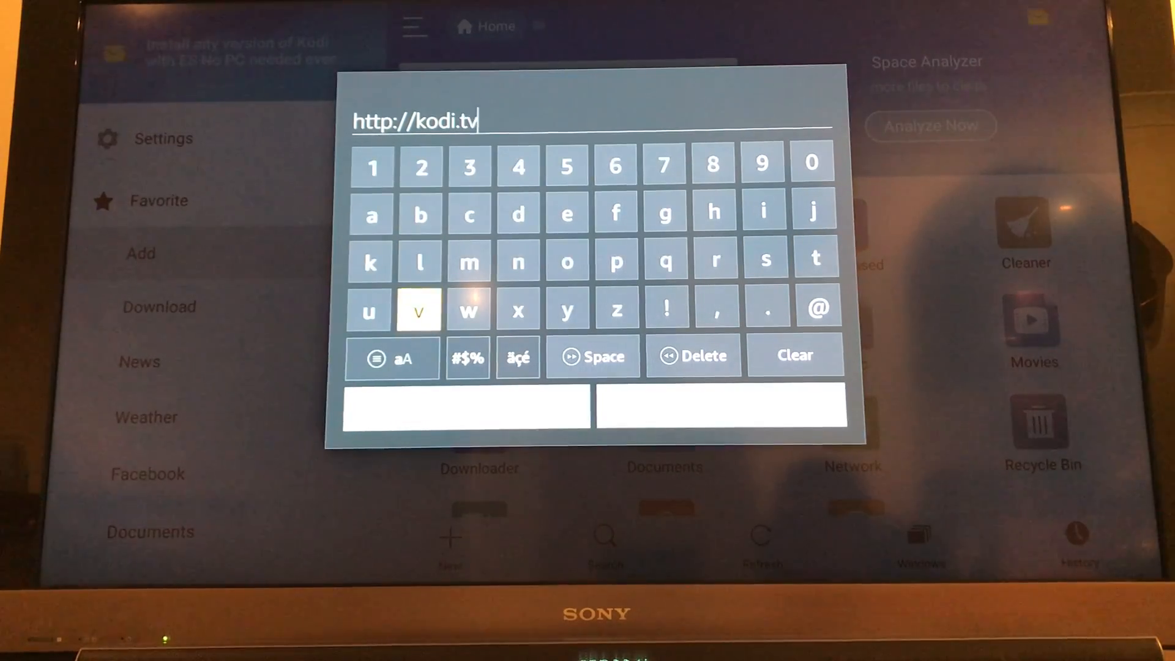
left_click(467, 355)
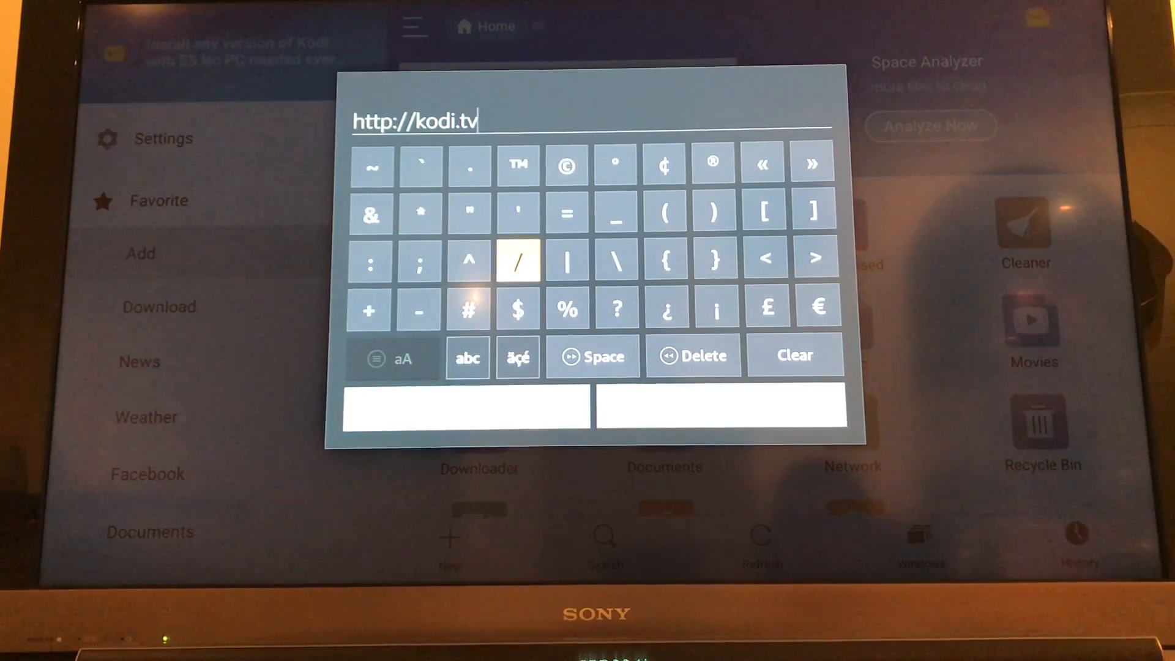
left_click(467, 357)
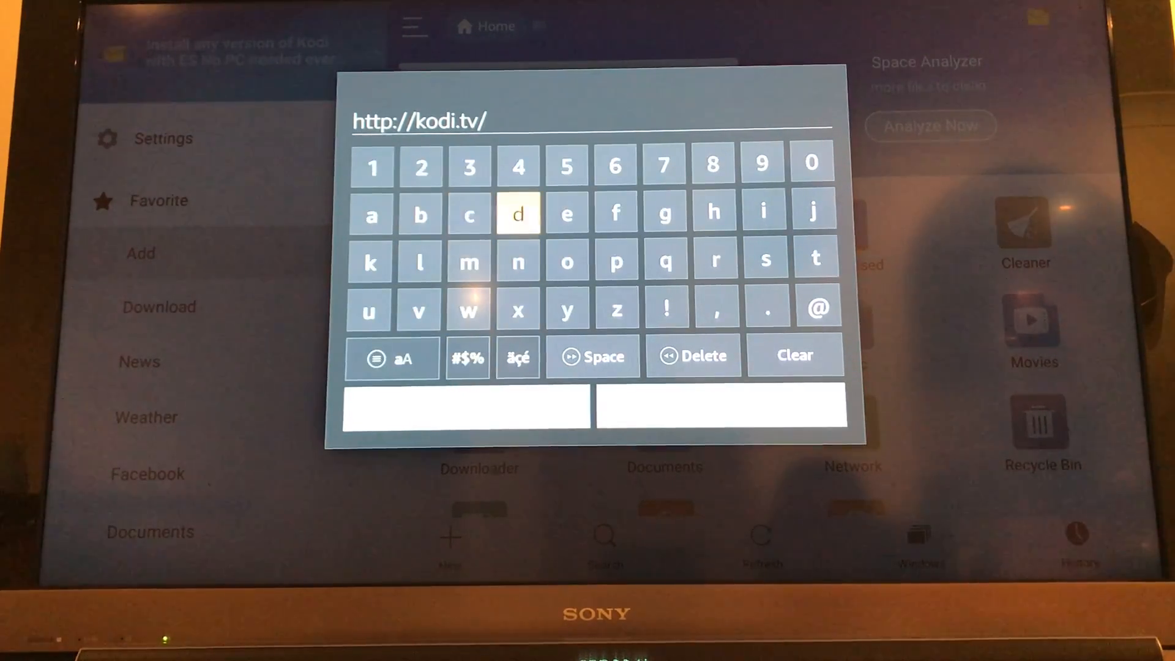
left_click(469, 309)
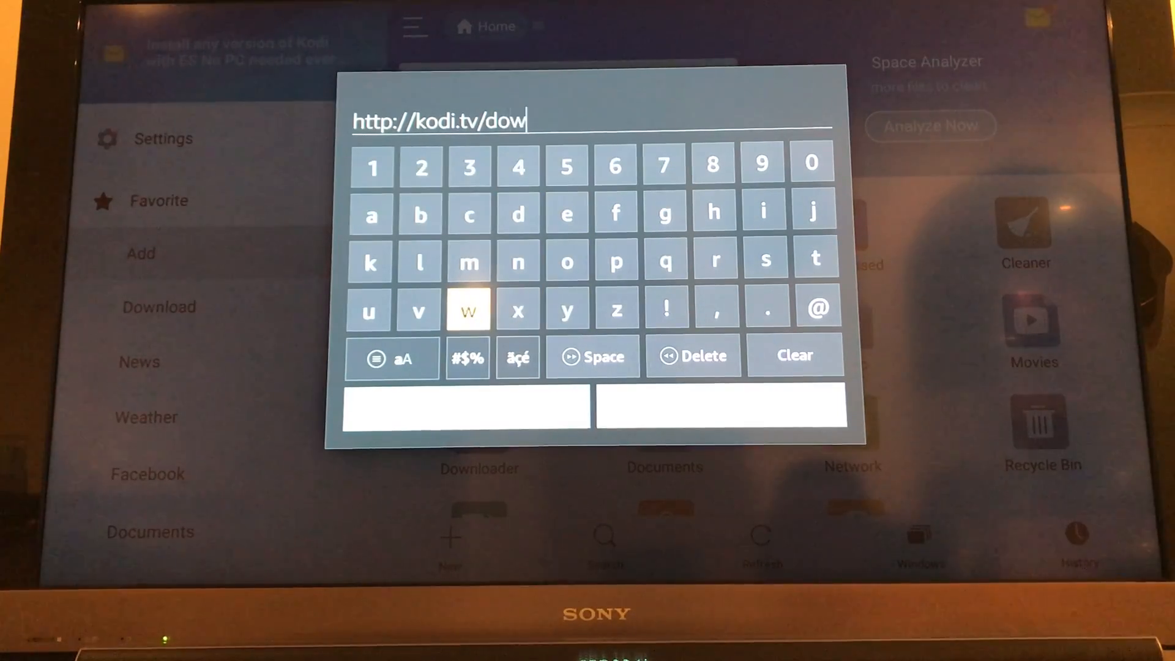
left_click(516, 262)
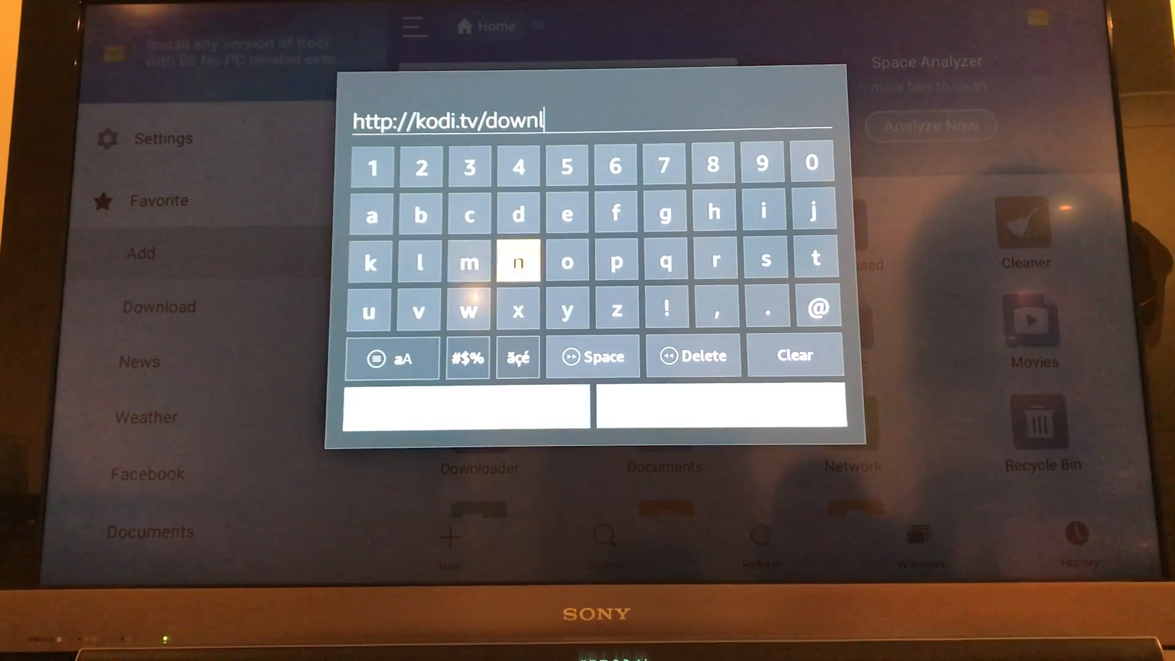
left_click(566, 262)
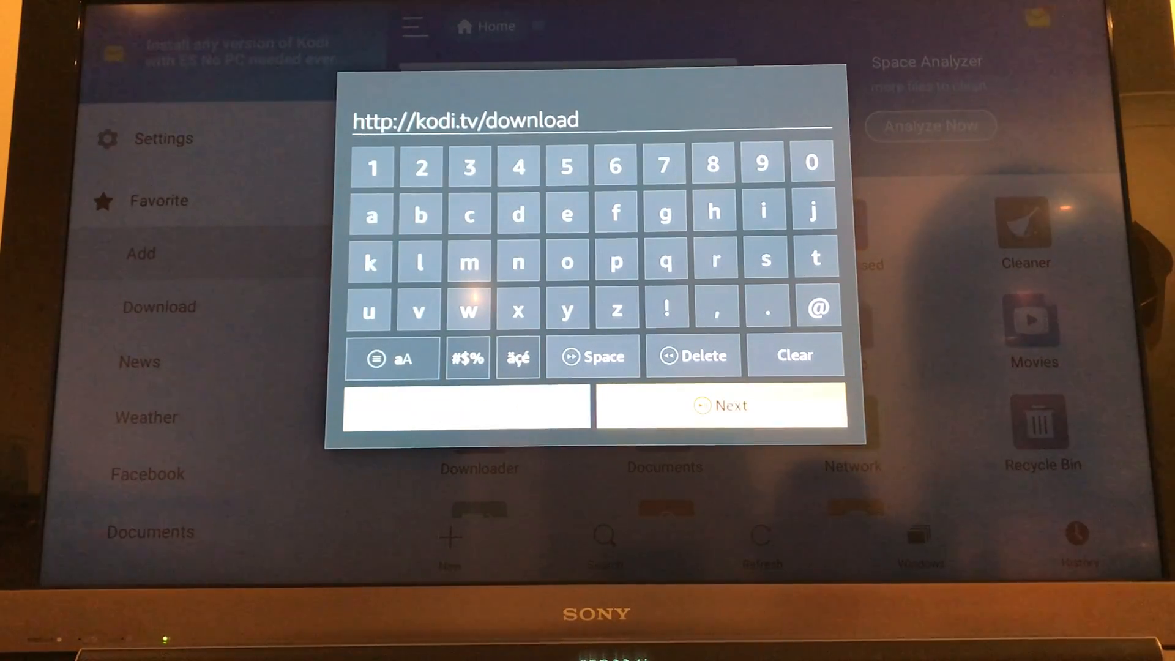
left_click(795, 355)
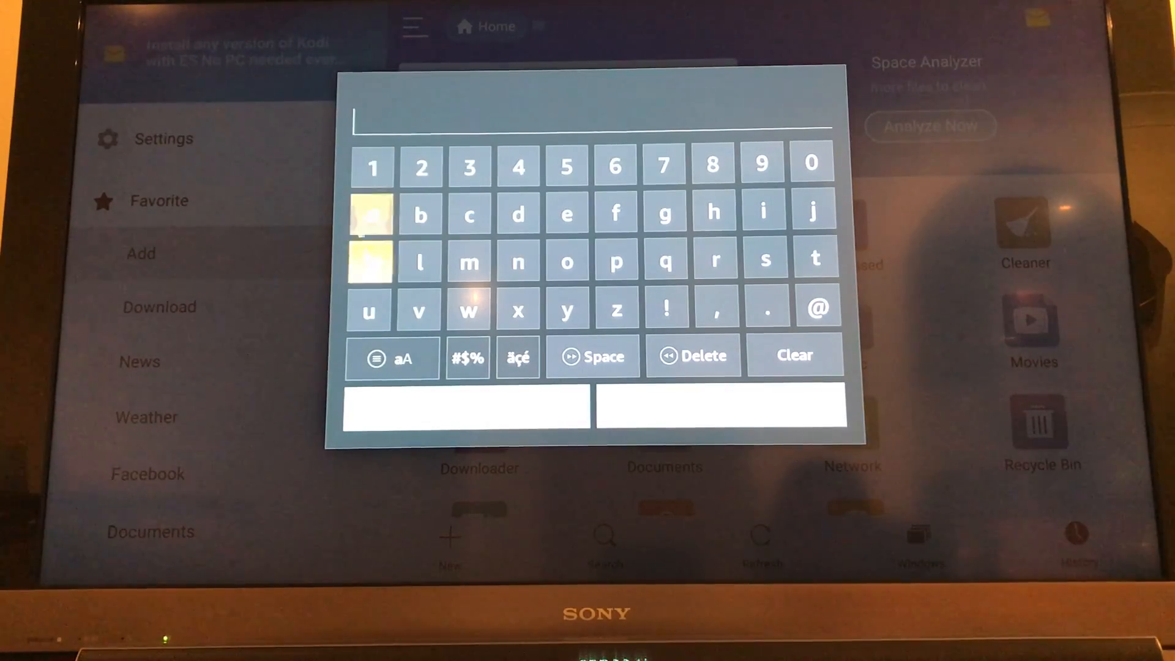
left_click(566, 262)
type("kodi")
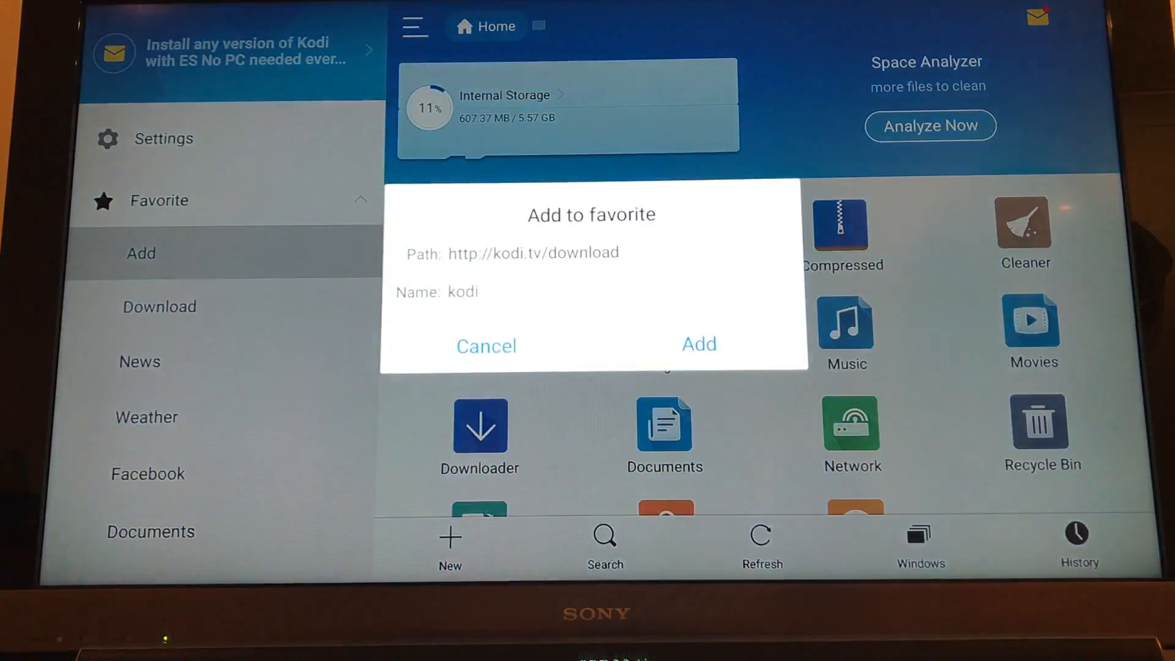
left_click(697, 344)
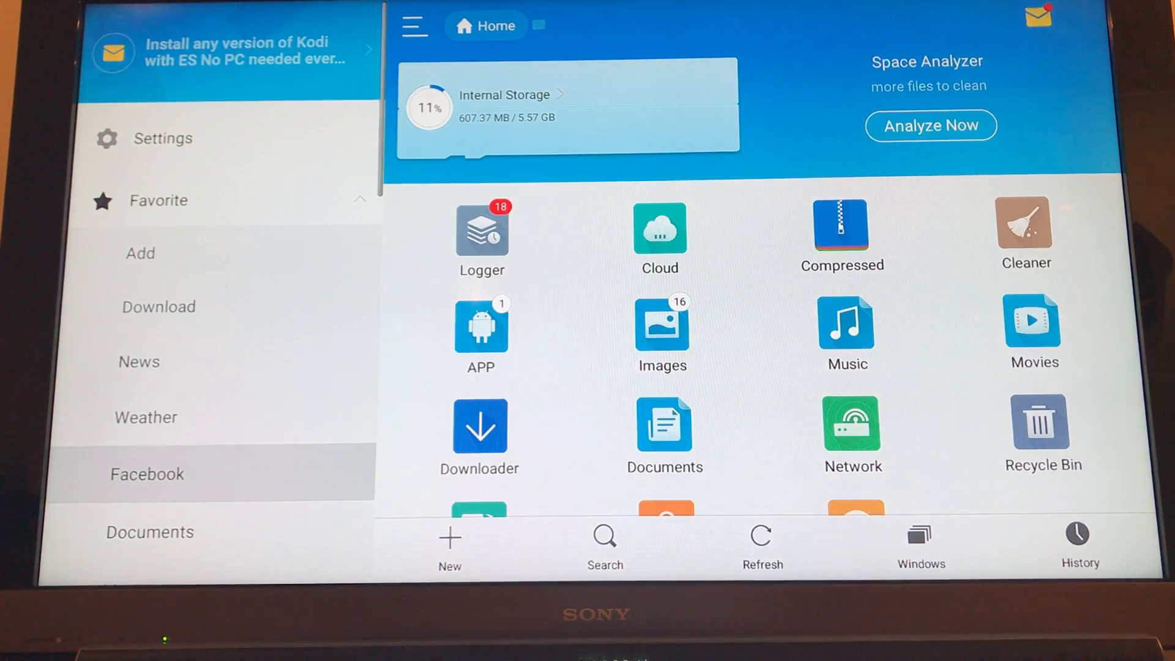
Step: Scroll the favourites sidebar to the kodi bookmark so the Kodi Downloads page loads
scroll("down", 3)
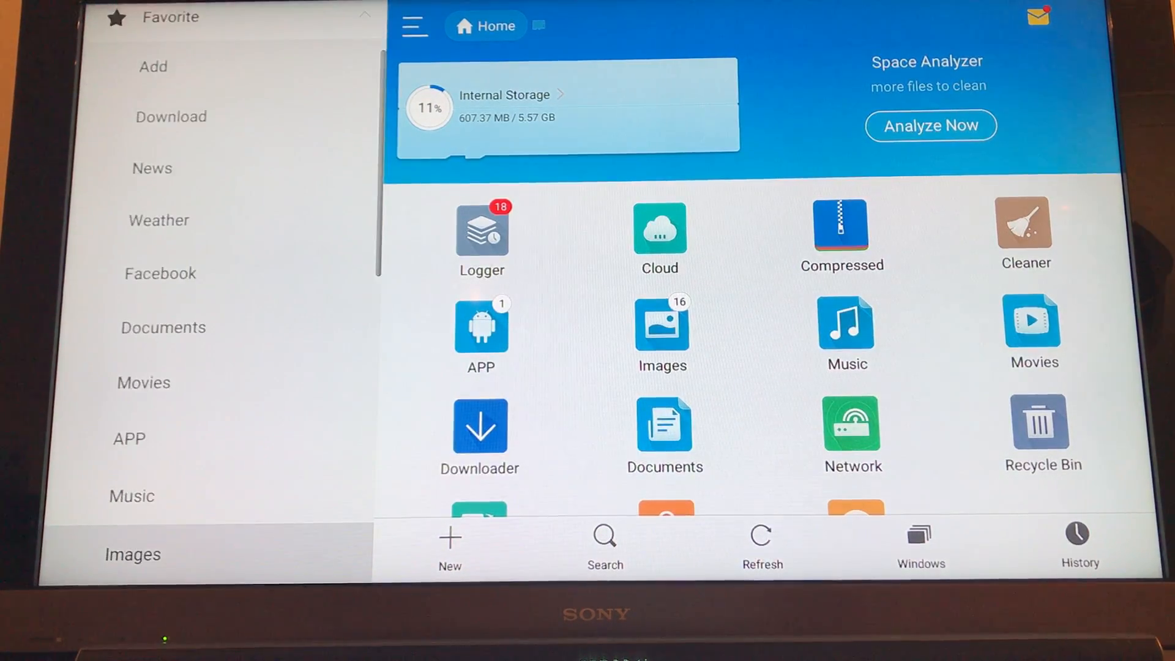
scroll("down", 3)
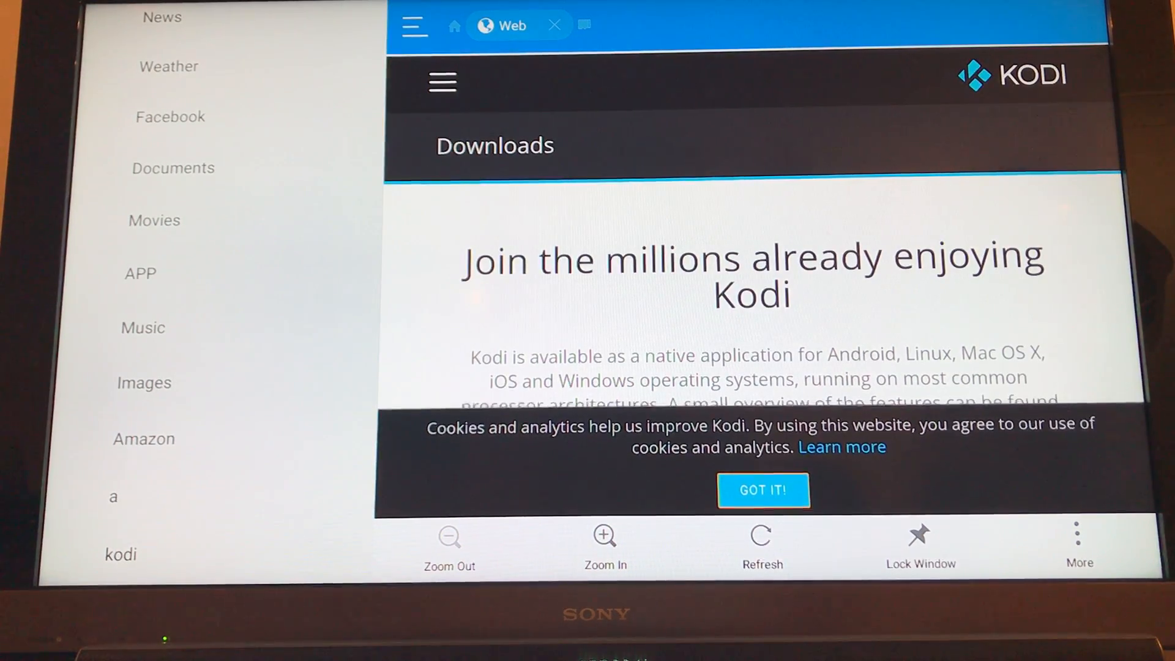
Step: Accept the cookie notice and scroll down to the Older Releases link for the file listing
left_click(762, 489)
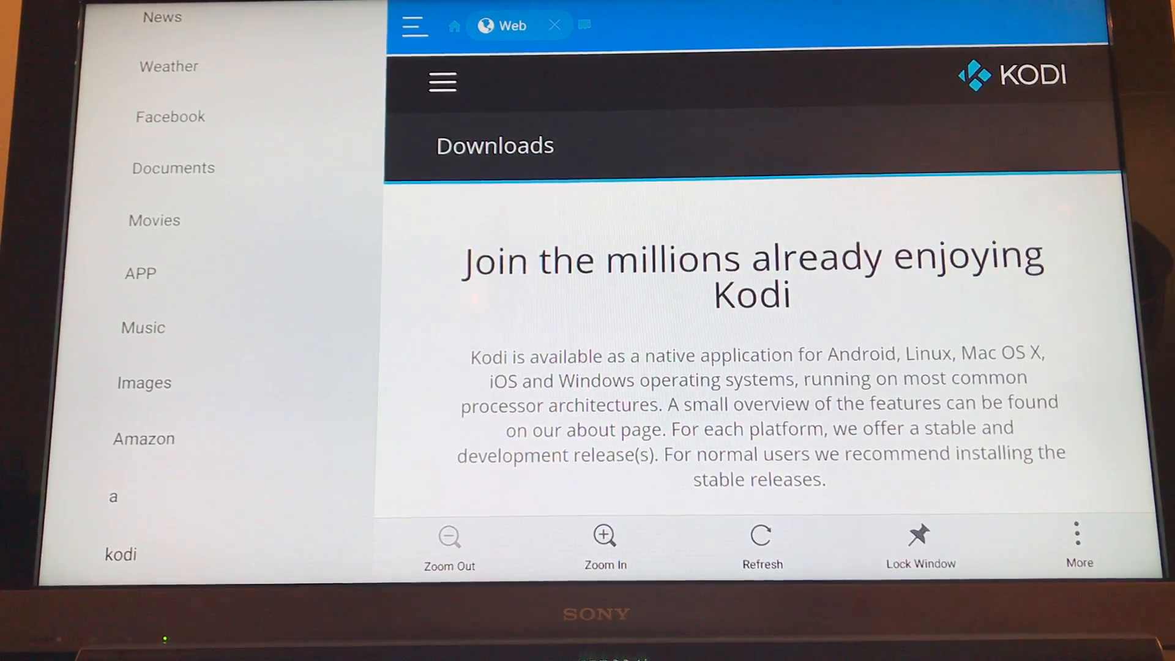
scroll("down", 3)
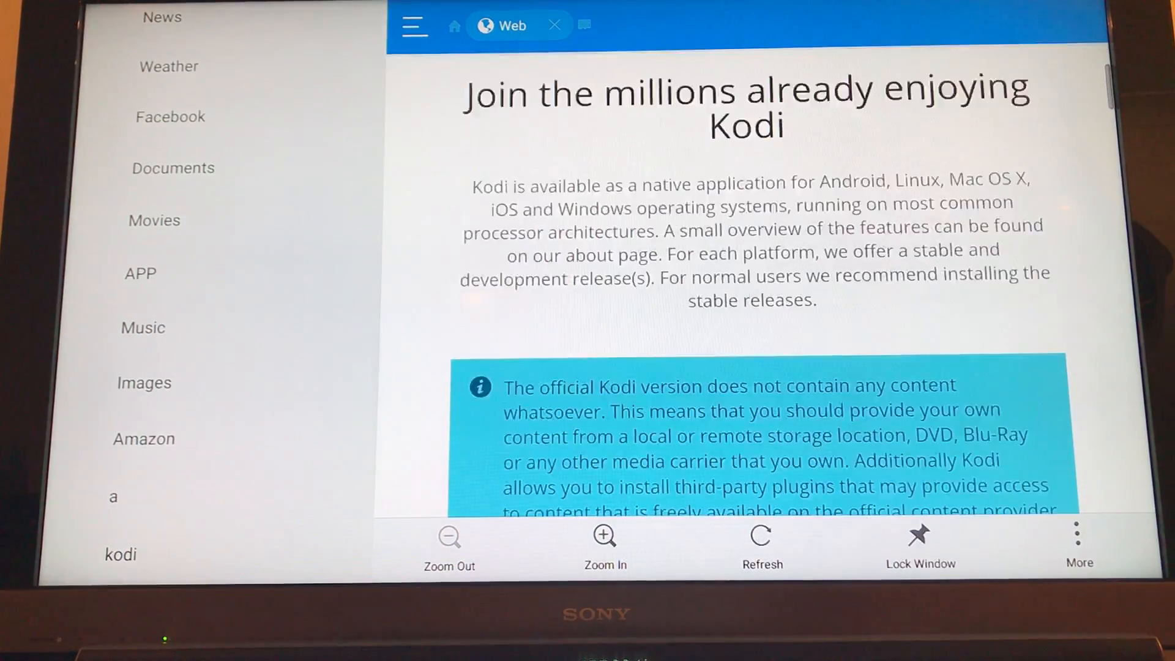
scroll("down", 3)
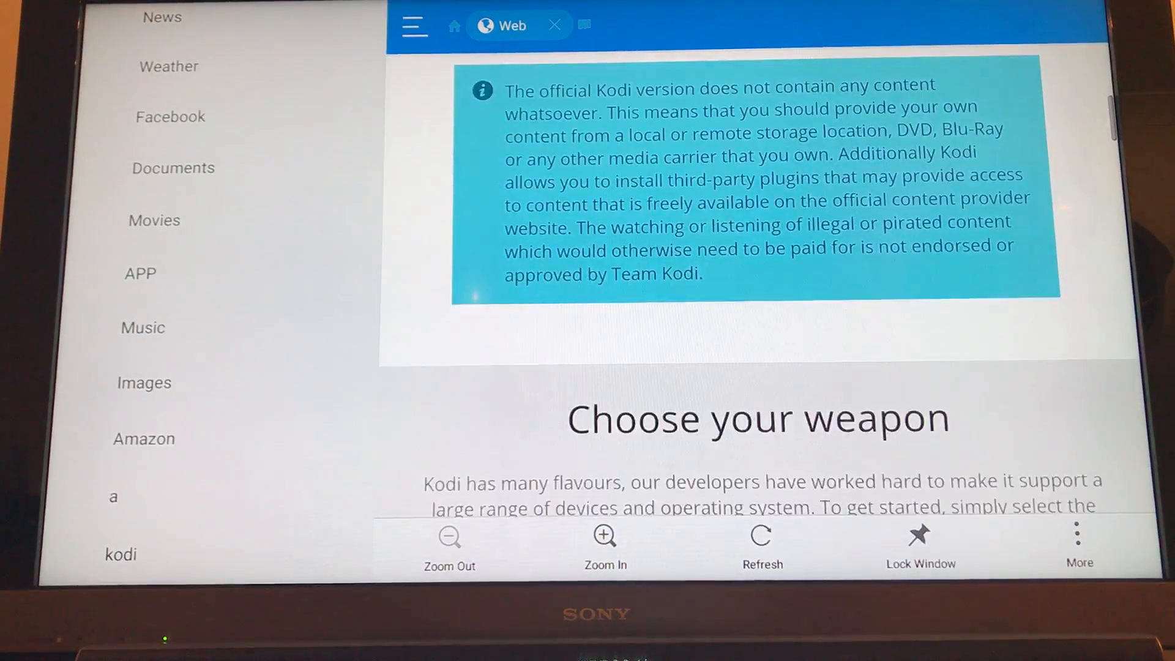
scroll("down", 3)
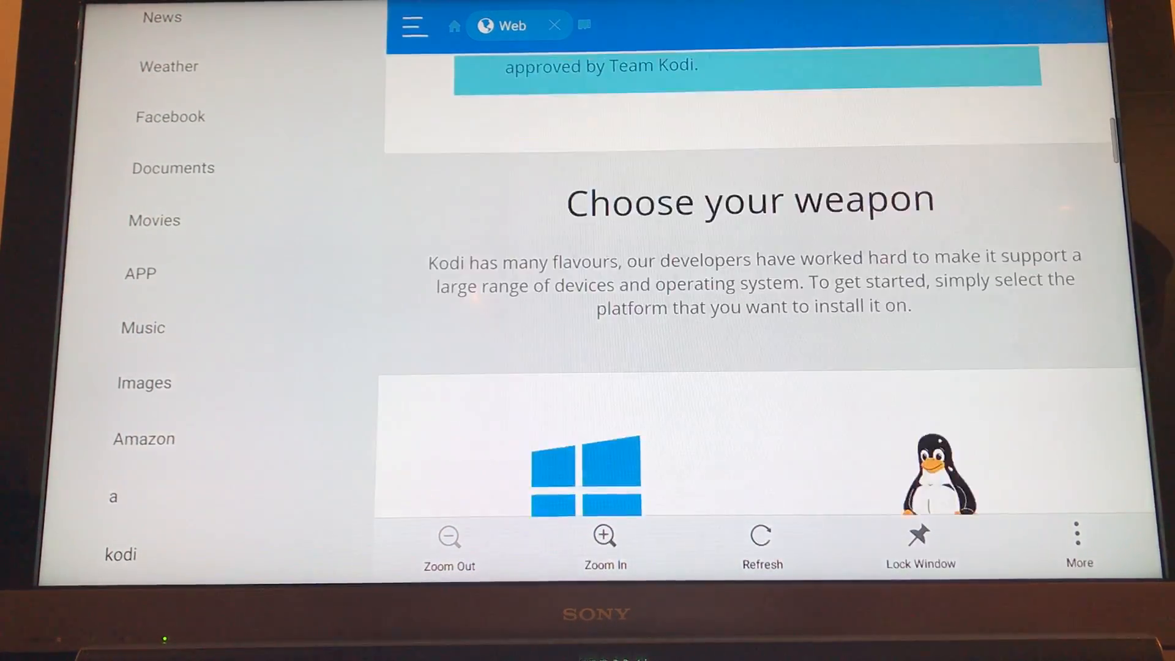
scroll("down", 3)
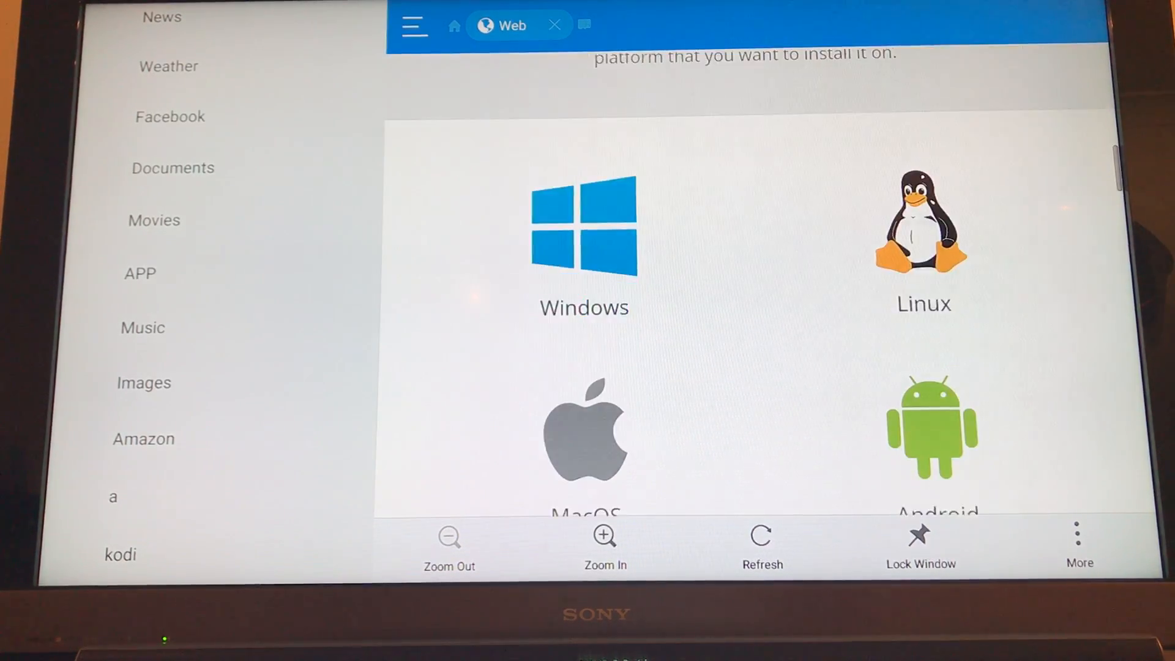
scroll("down", 3)
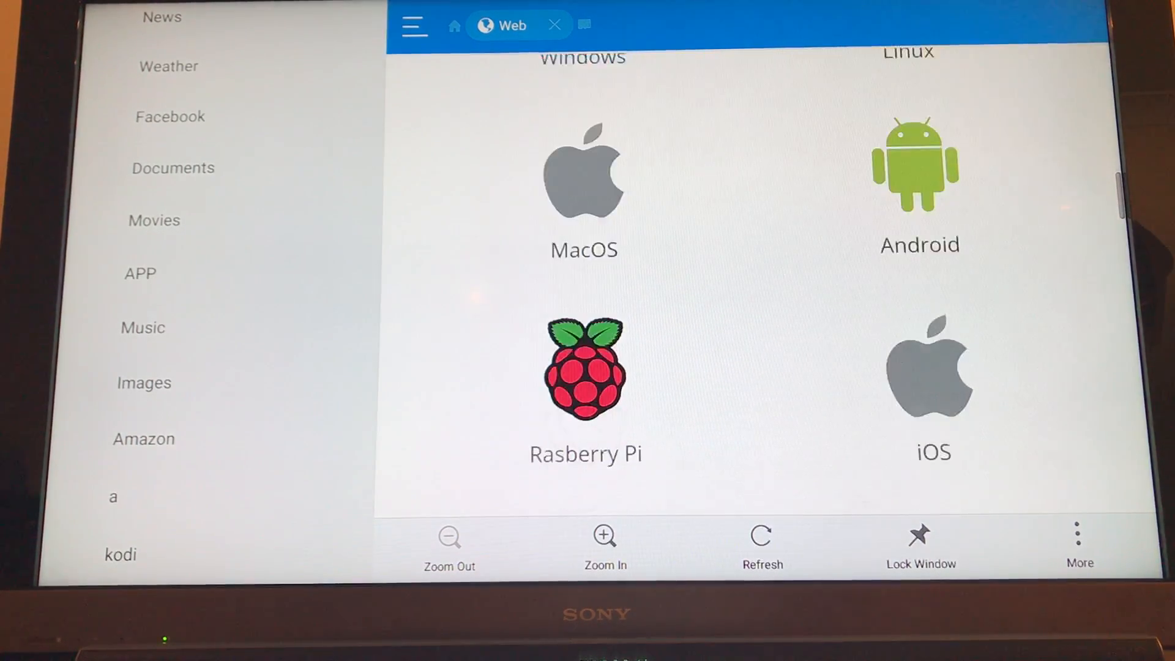
scroll("down", 3)
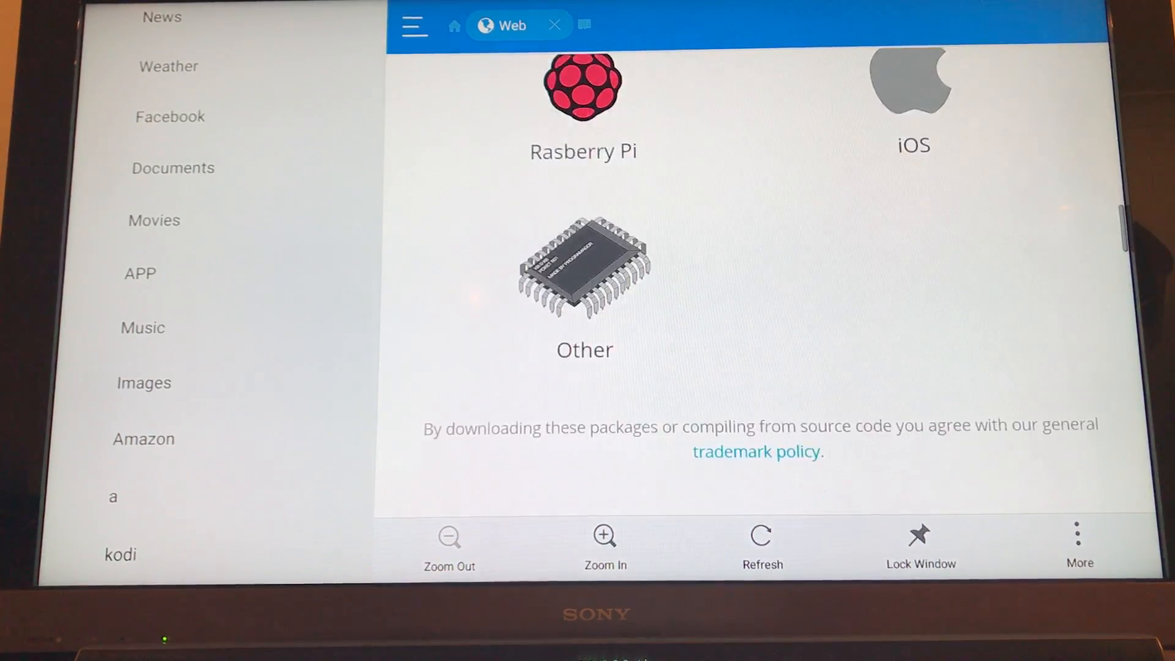
scroll("down", 3)
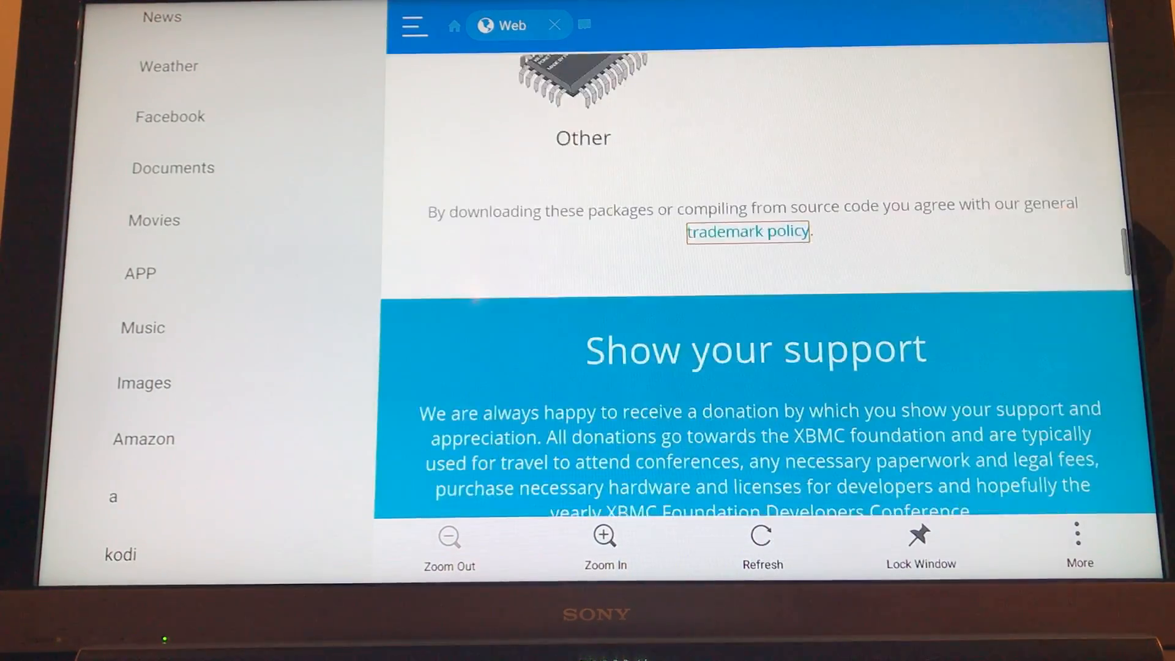
scroll("down", 3)
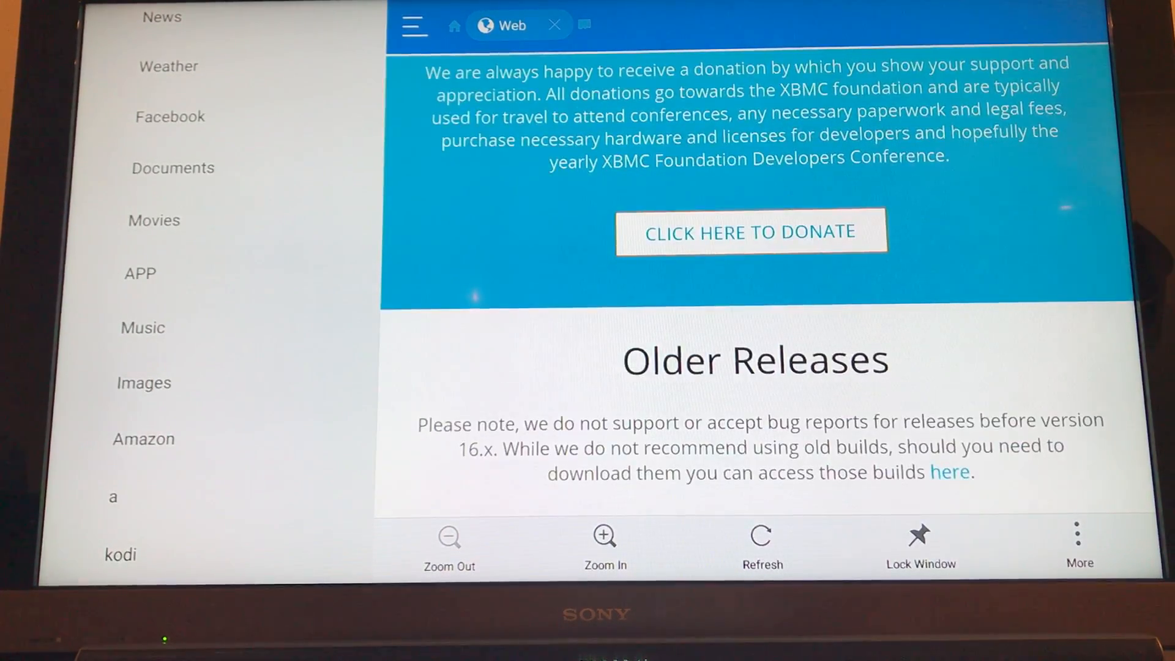
scroll("down", 3)
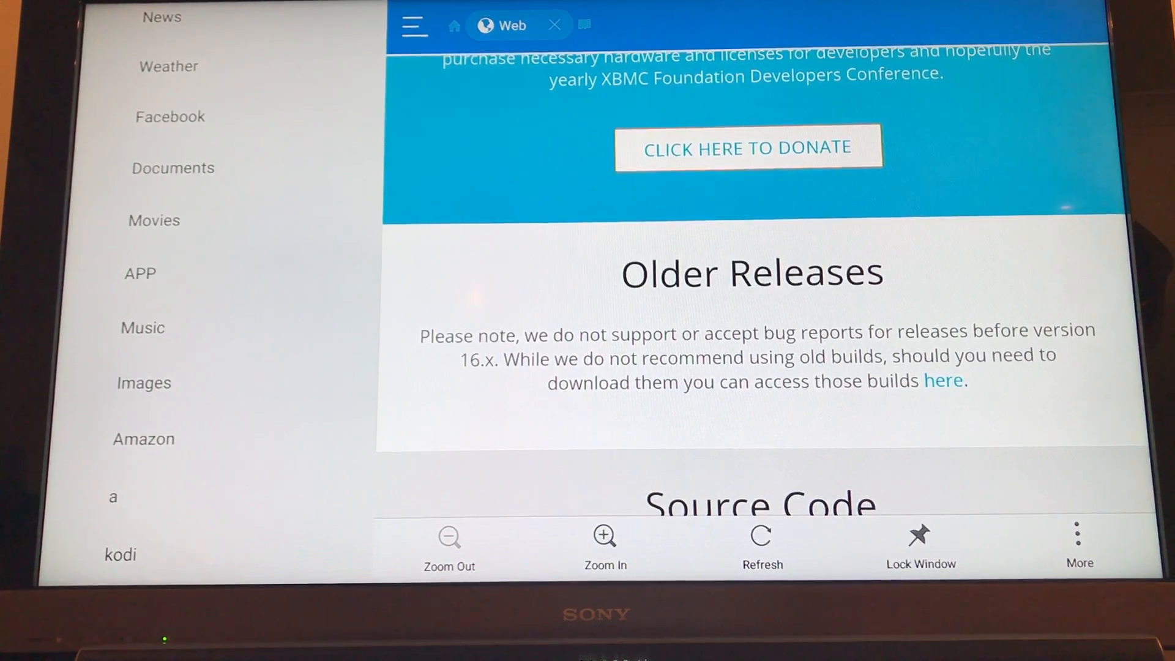
scroll("down", 3)
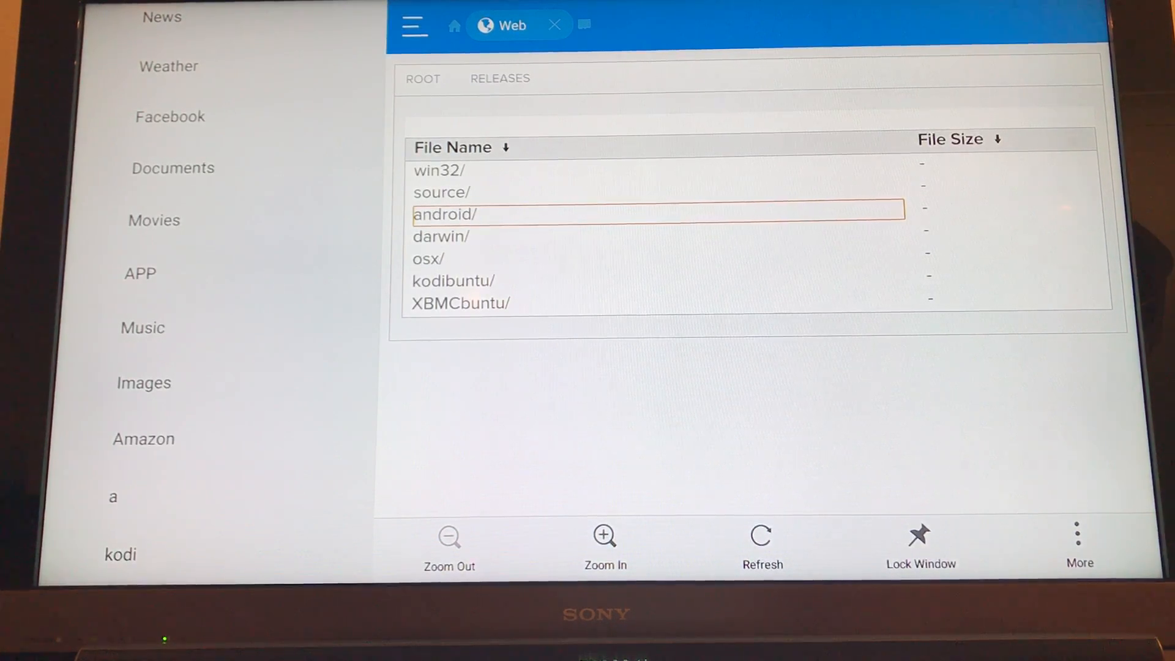
Step: Browse android/arm and select kodi-17.1-Krypton-armeabi-v7a.apk
left_click(443, 213)
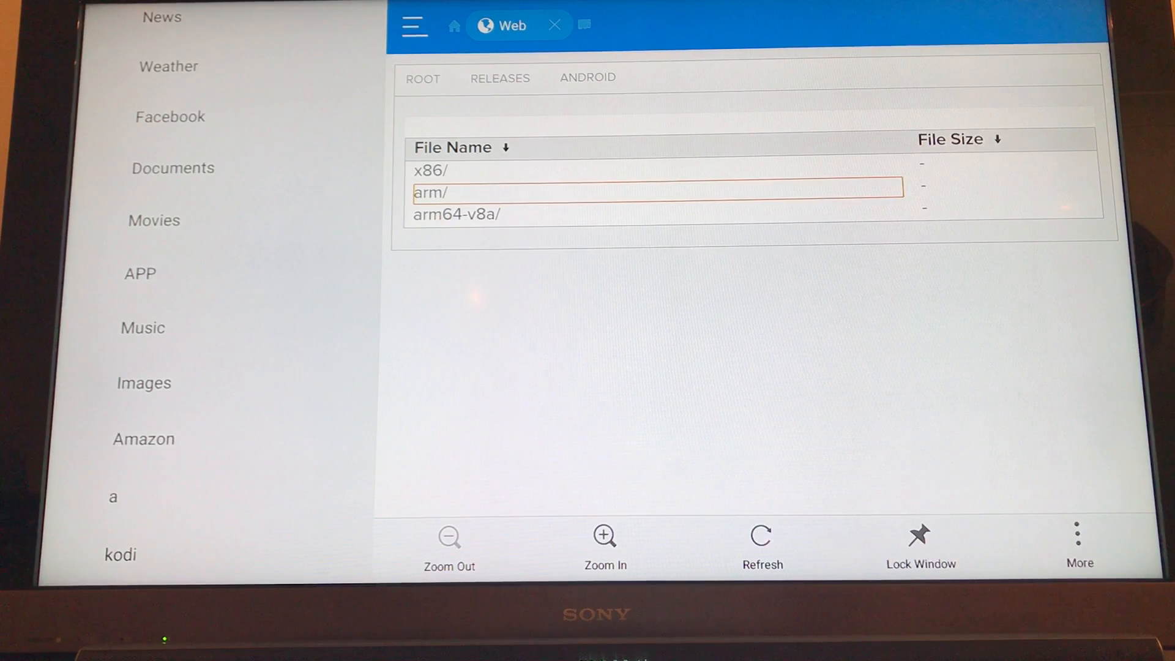
left_click(431, 193)
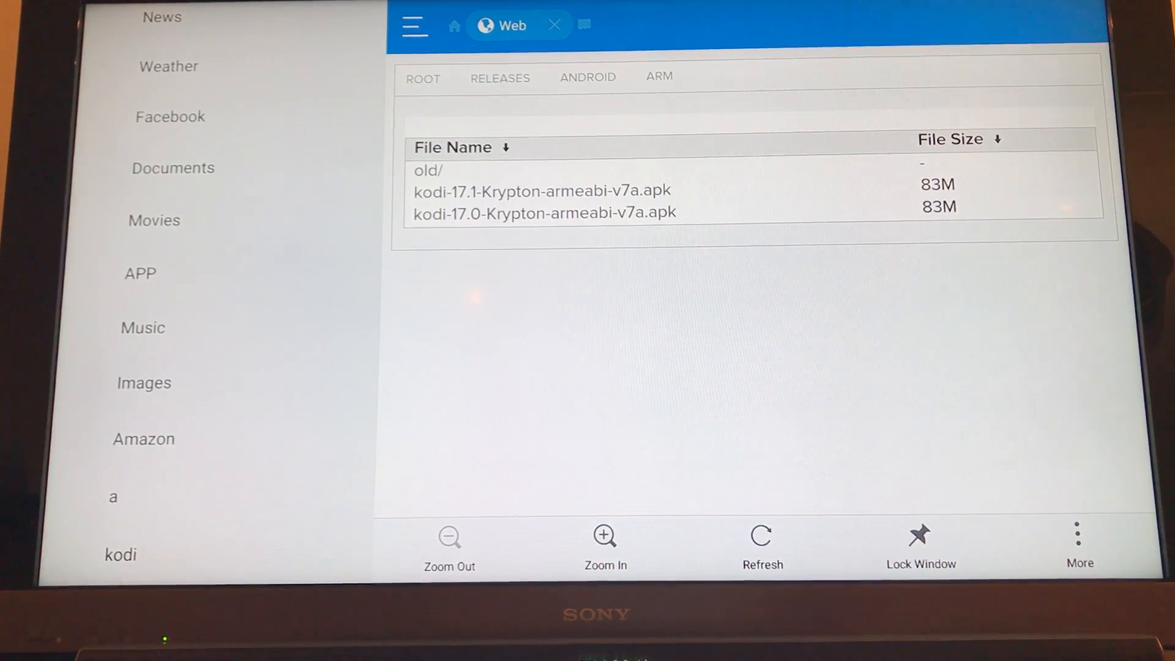
left_click(541, 191)
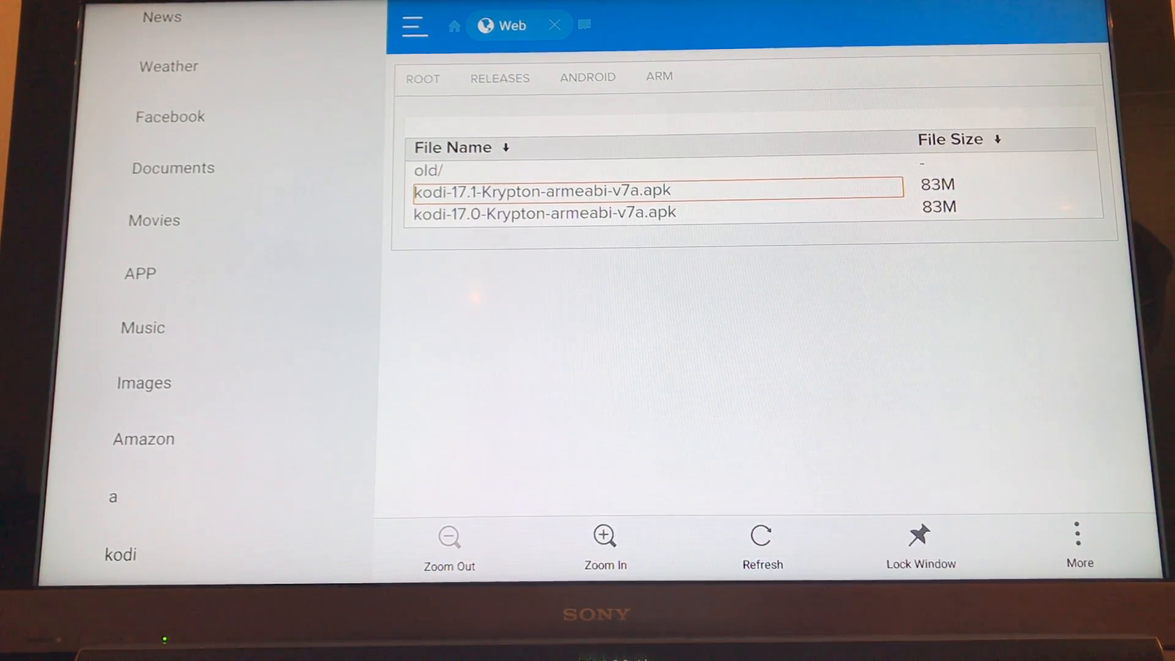
Step: Download kodi-17.1-Krypton-armeabi-v7a.apk via the More menu until the New Files notice appears
left_click(140, 272)
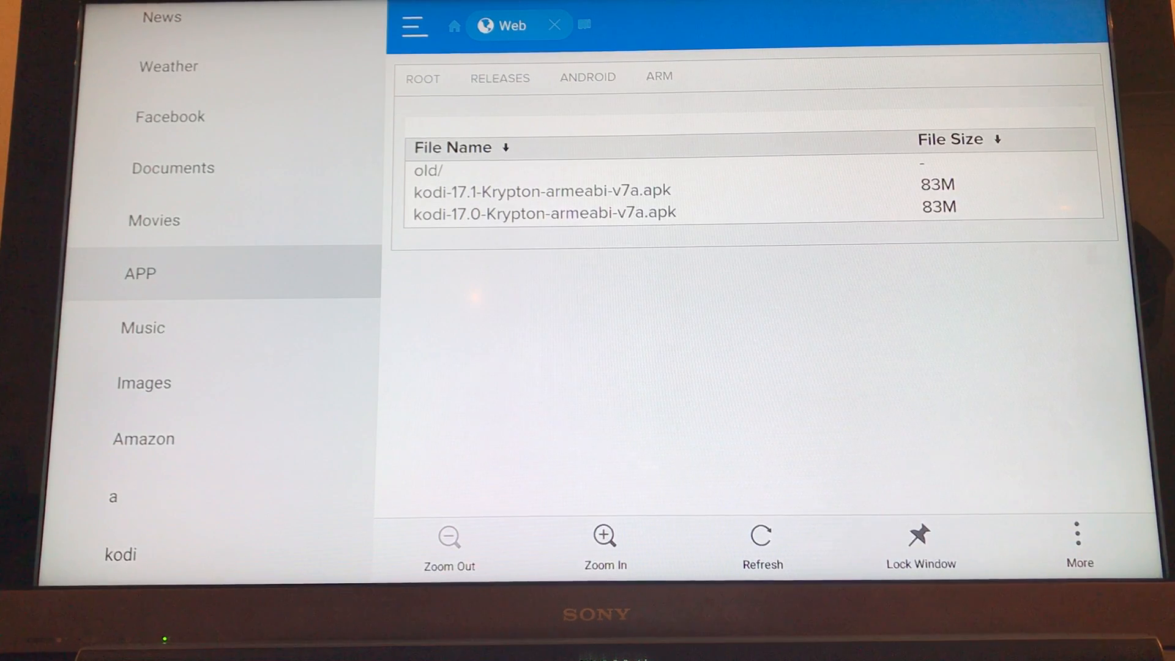
left_click(143, 439)
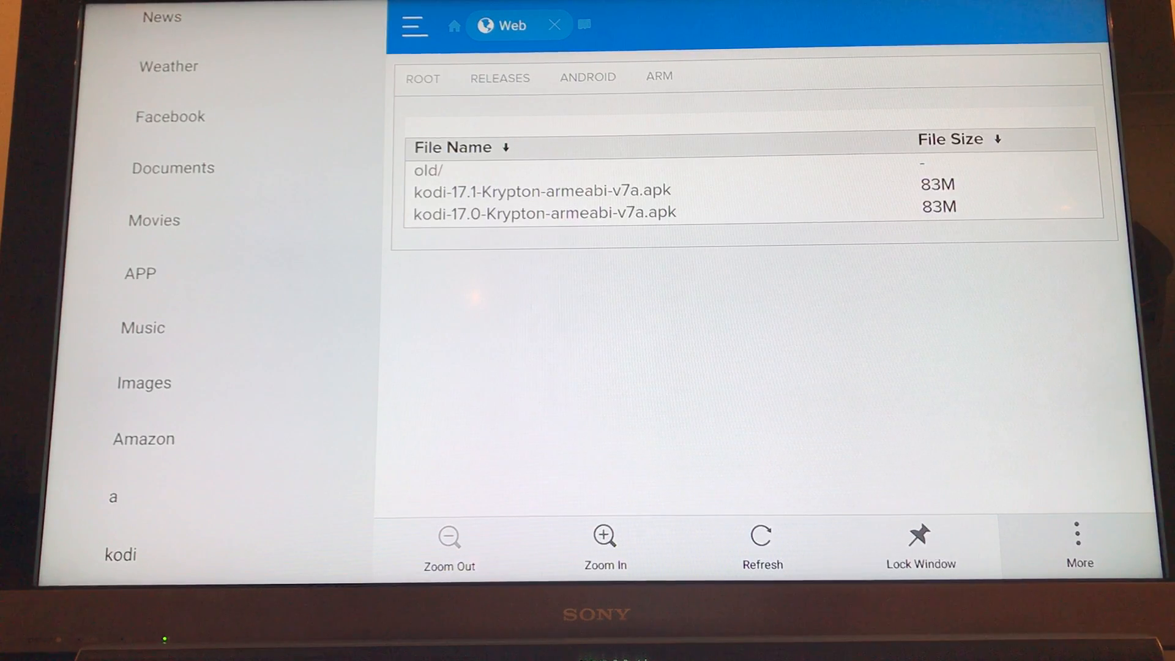
left_click(1078, 543)
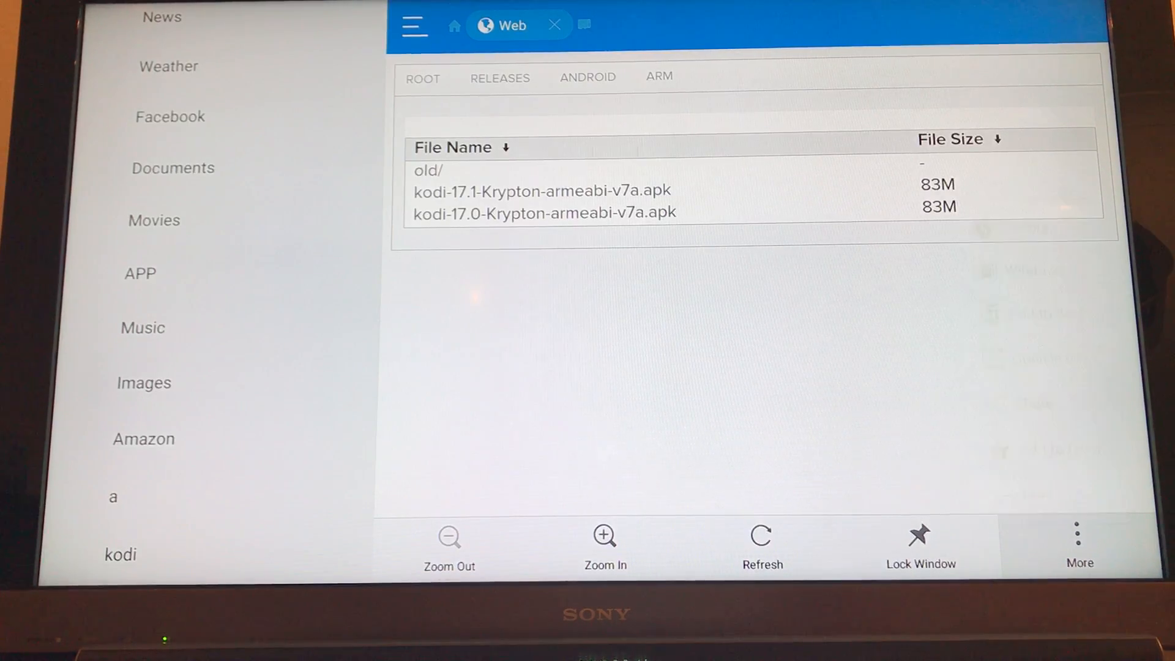
left_click(541, 191)
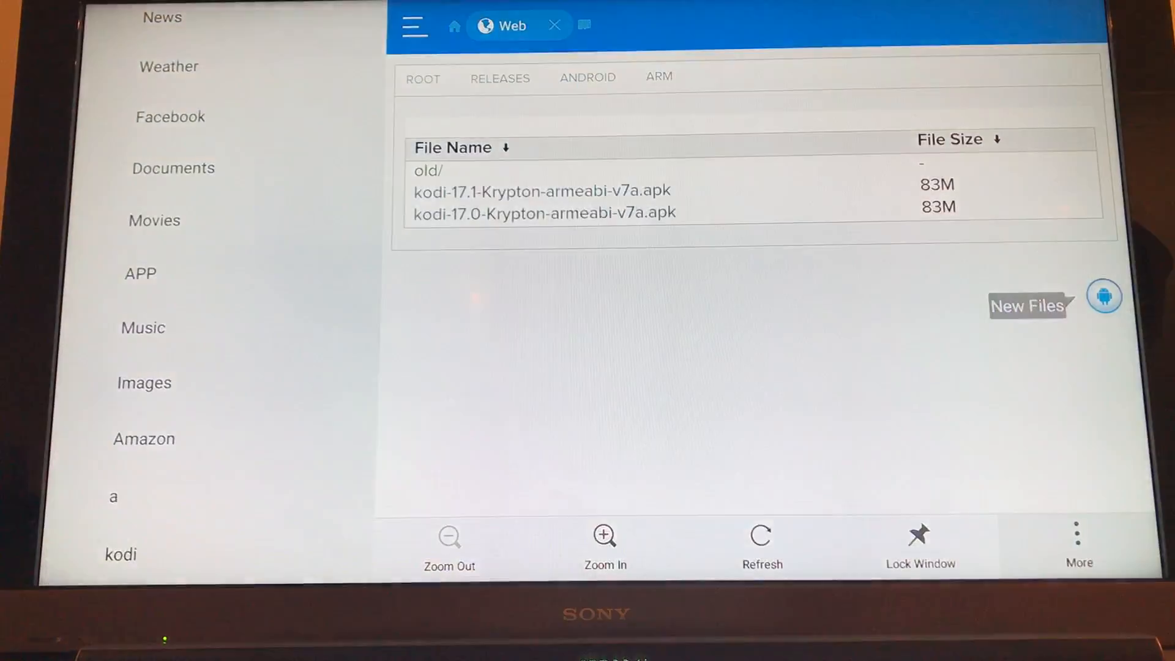
Step: From the New Files notice, start installing the downloaded Kodi 17.1 APK to reach its permissions screen
left_click(543, 191)
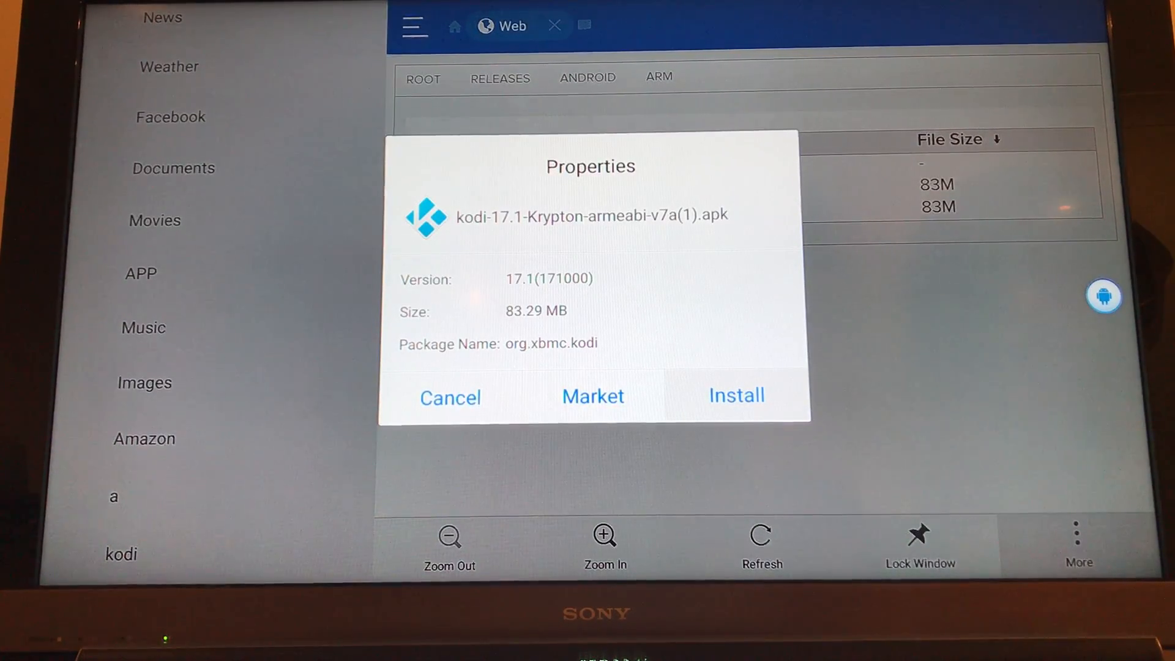
left_click(736, 395)
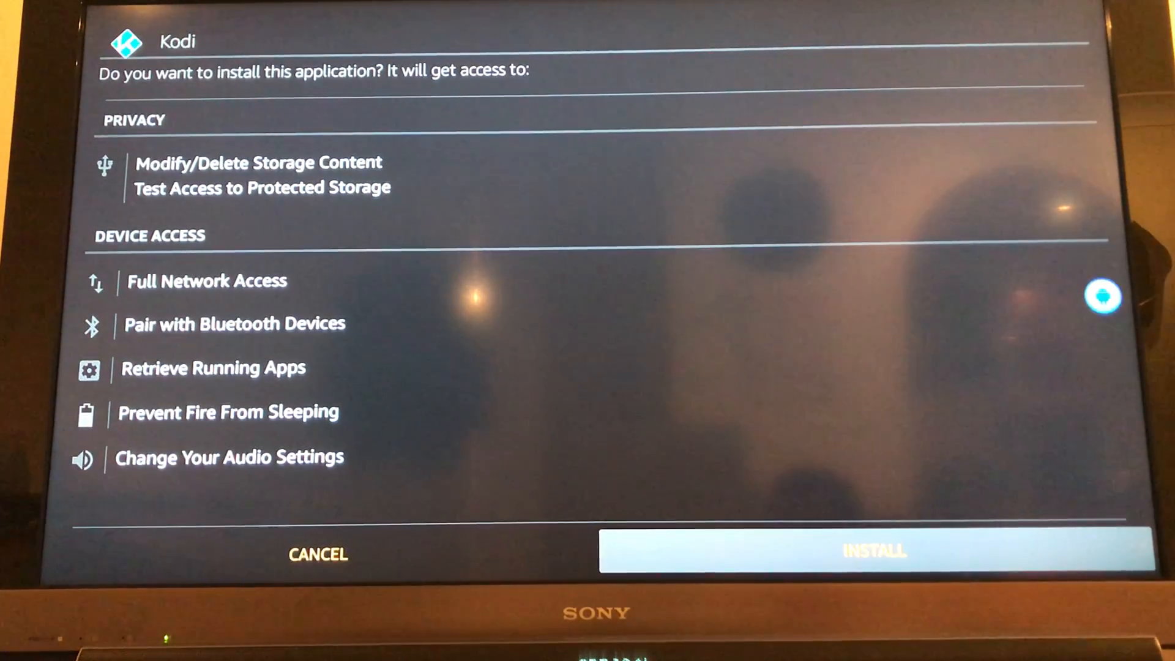
Step: Approve the permissions to install Kodi, then launch it once 'App installed' shows
left_click(874, 552)
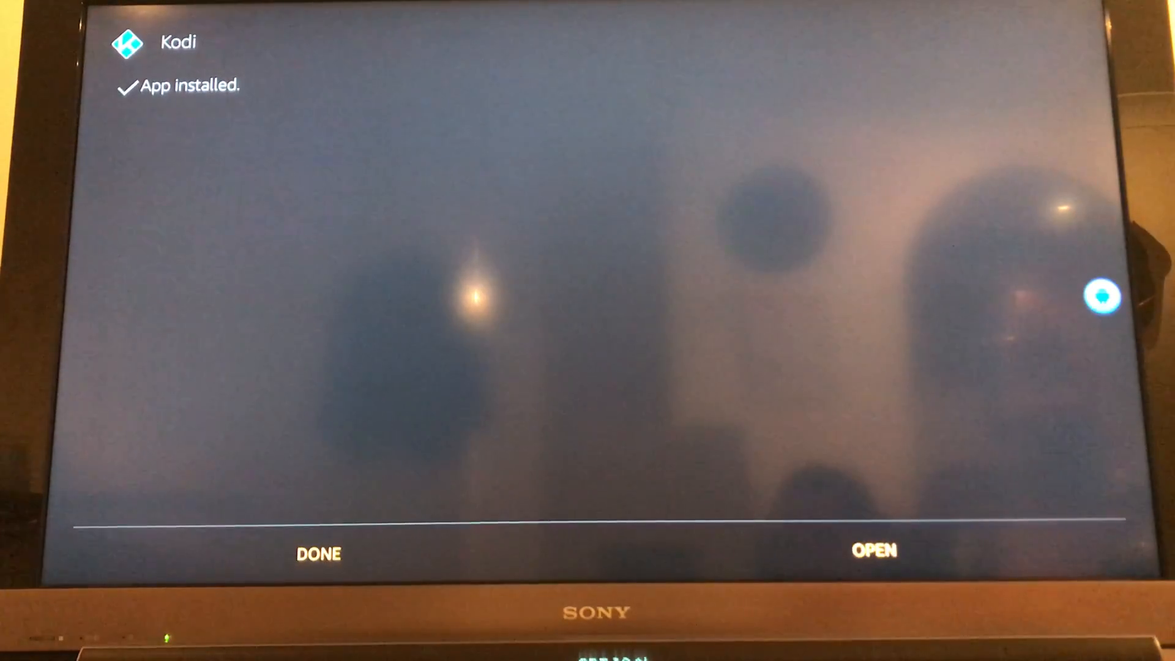
left_click(874, 553)
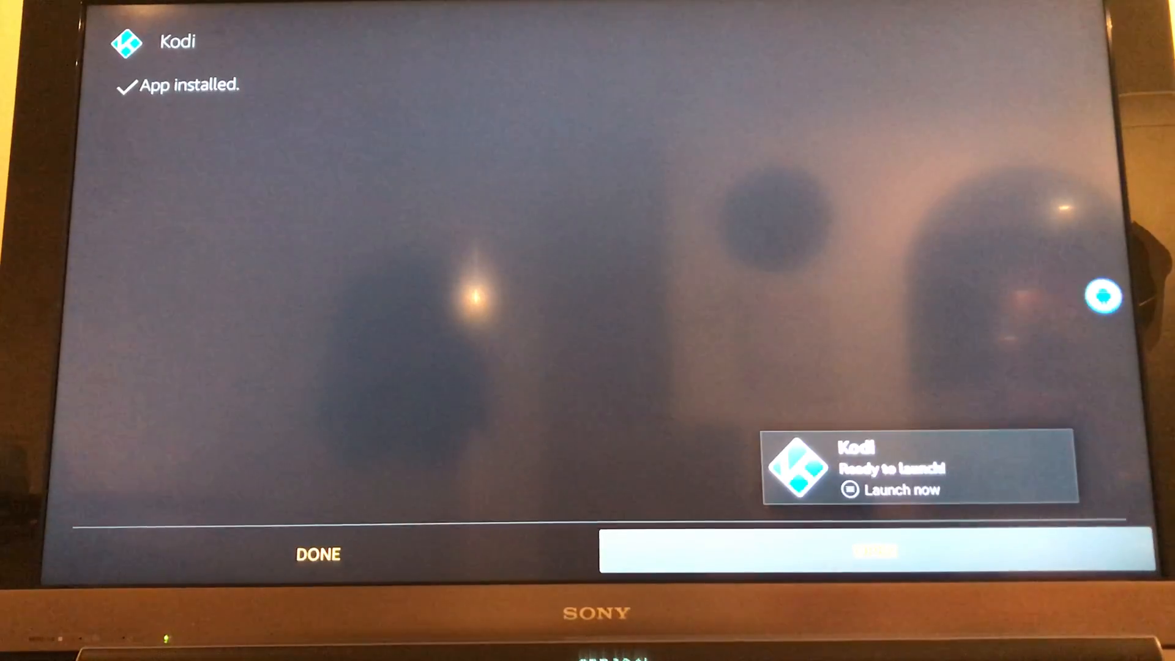